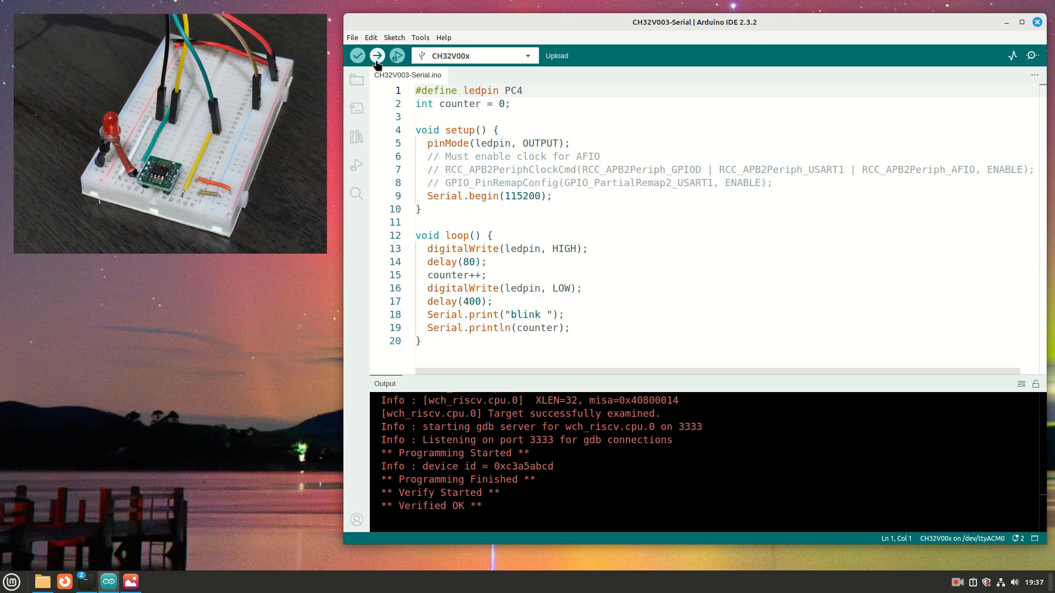
Upload the blink sketch and watch the blink counts in the Serial Monitor
click(376, 55)
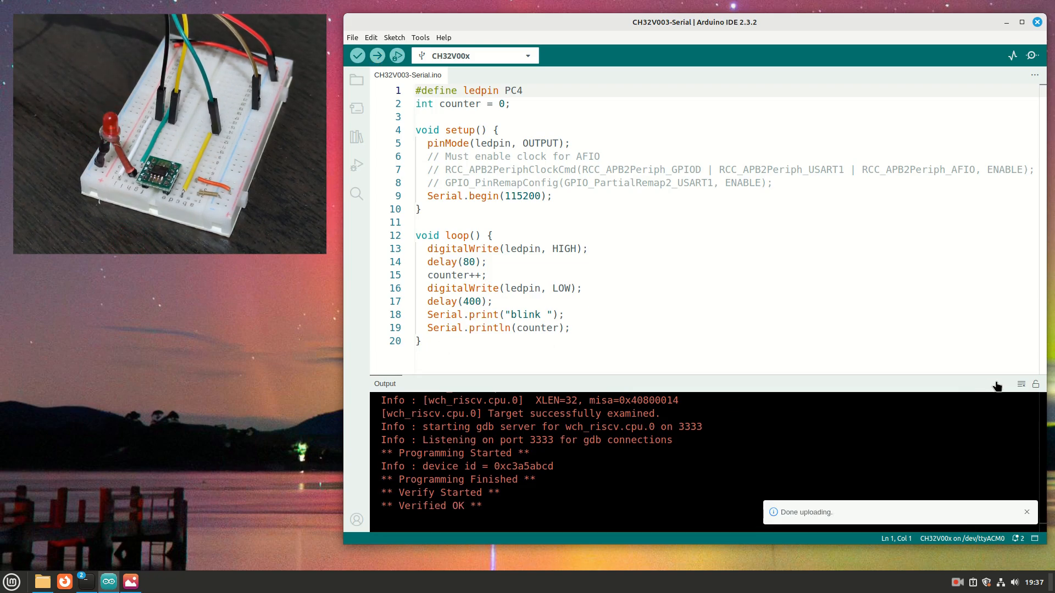
click(420, 37)
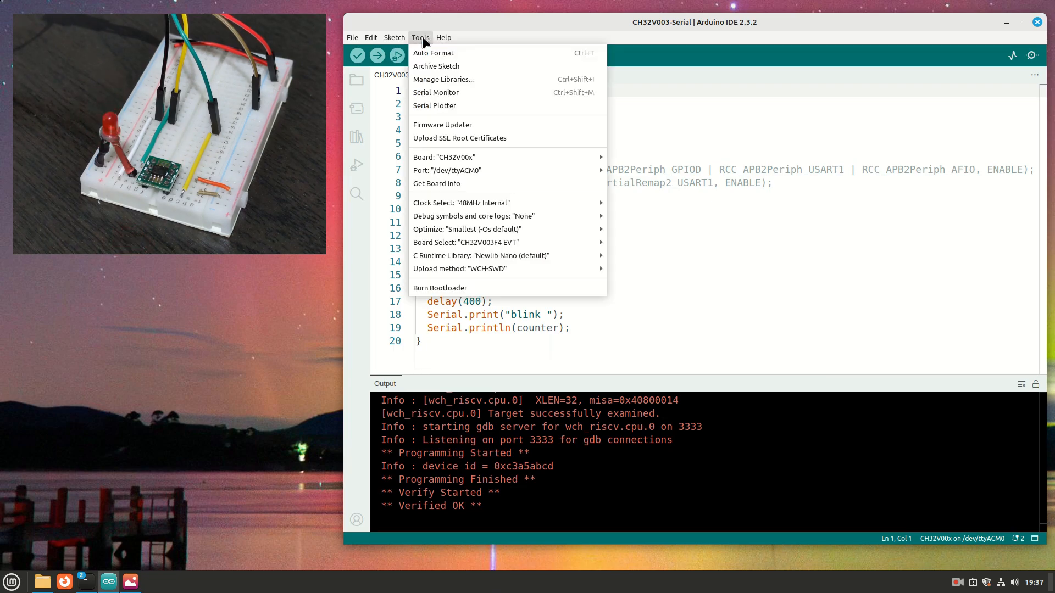
mouse_move(435, 106)
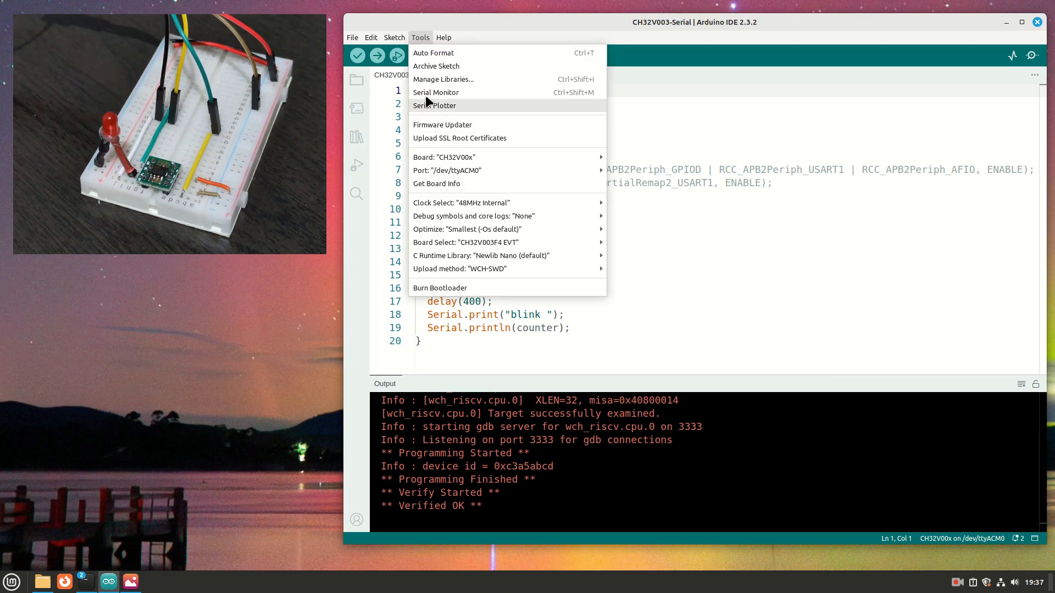
click(435, 92)
text(1)
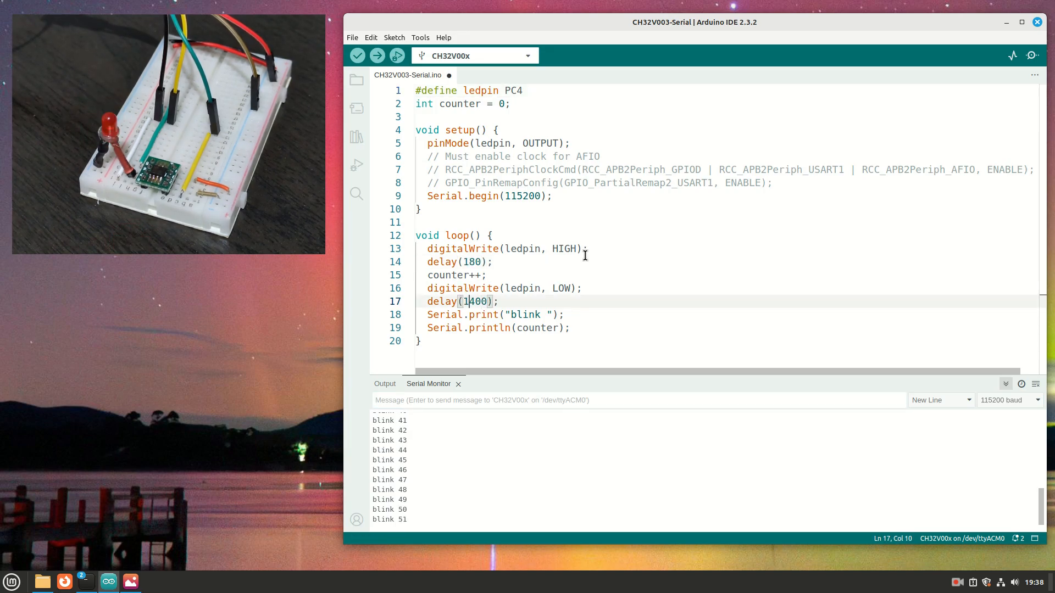
Attempt the upload and inspect the 'WCH-Link failed to connect with riscvchip' error
click(376, 55)
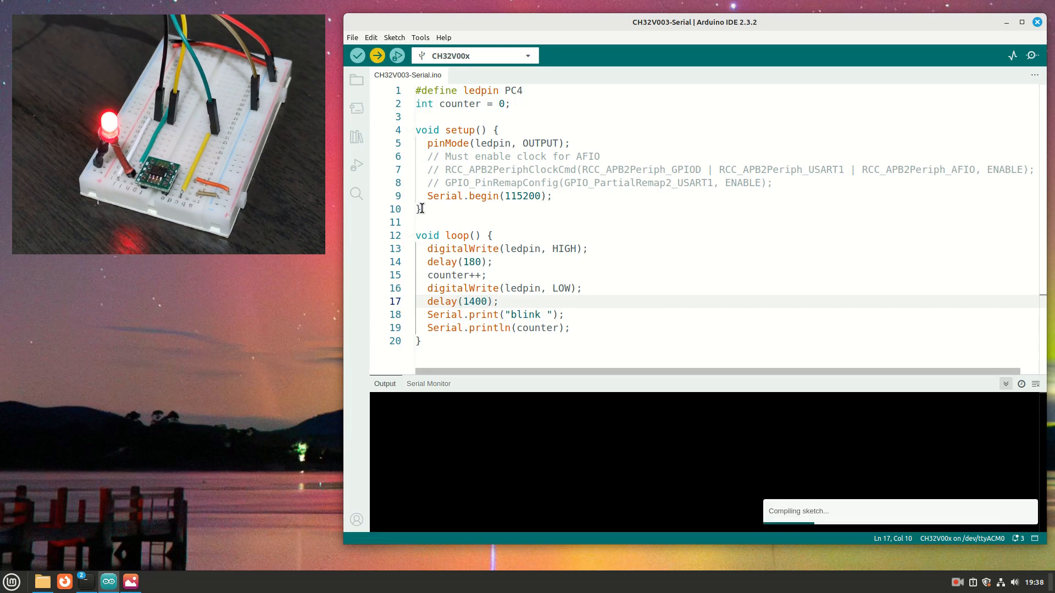
click(376, 55)
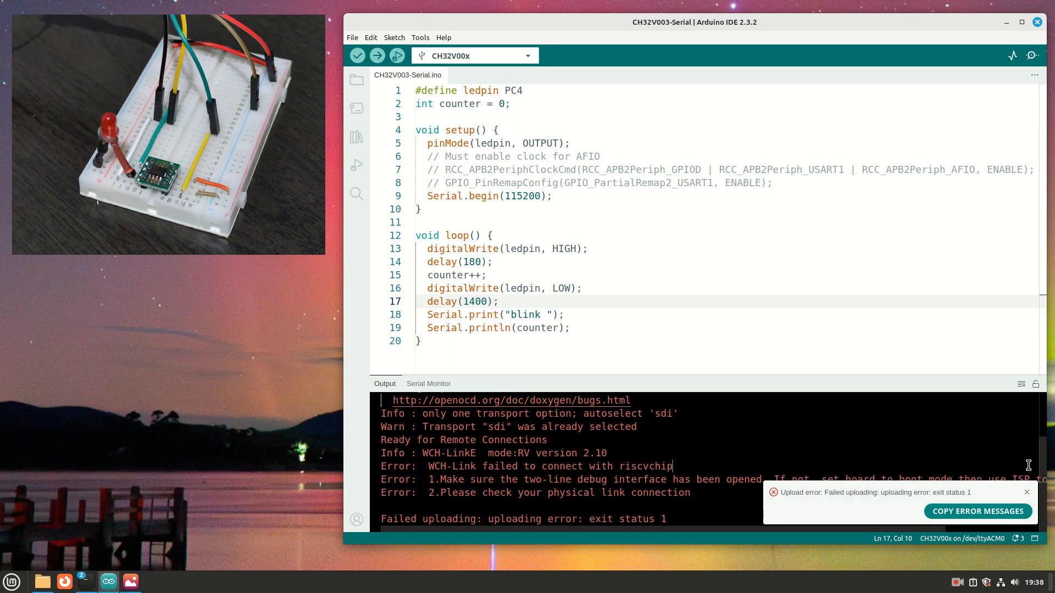
double_click(645, 466)
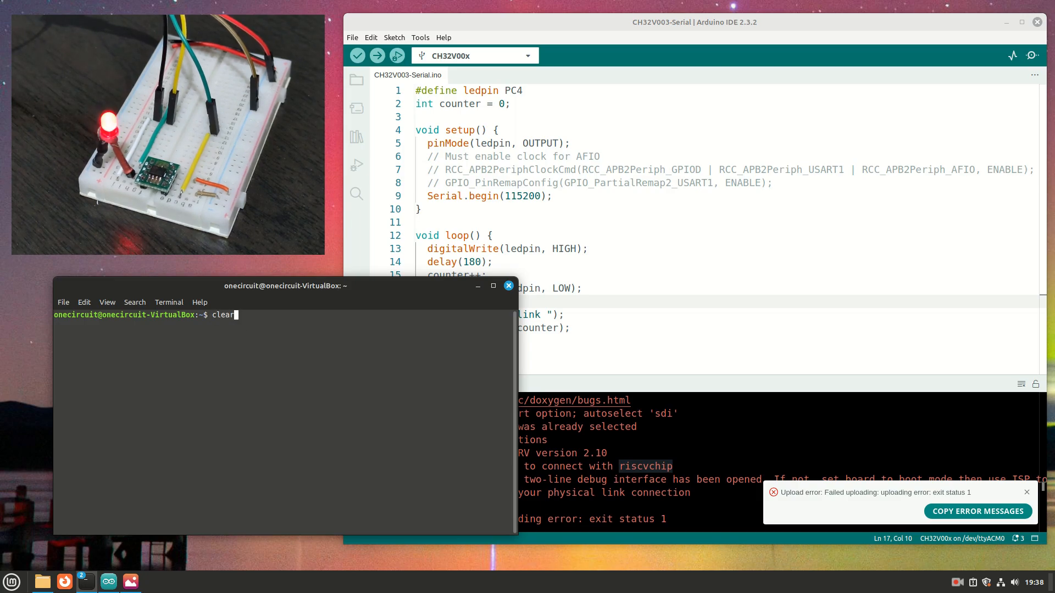
Unbrick the WCH-Link with minichlink -u, then re-upload the 180/1400 sketch
text(minichlink -u)
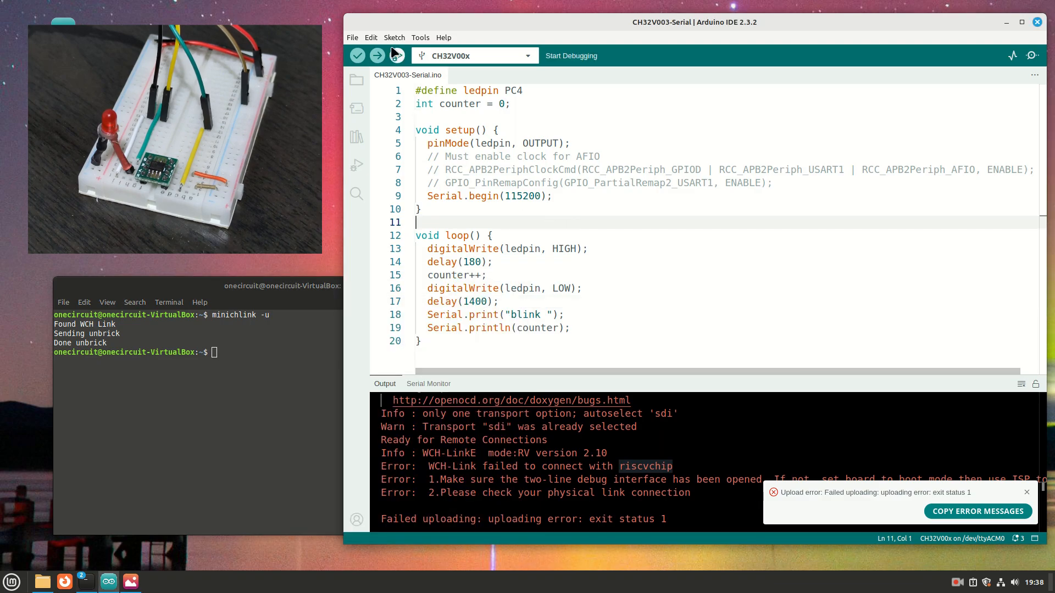
click(377, 55)
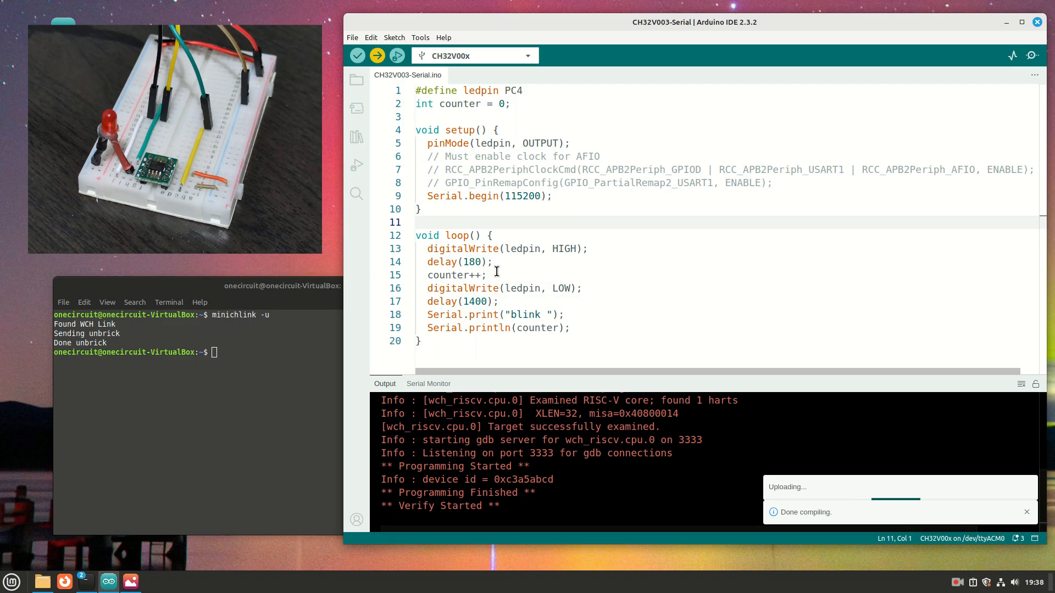
click(427, 383)
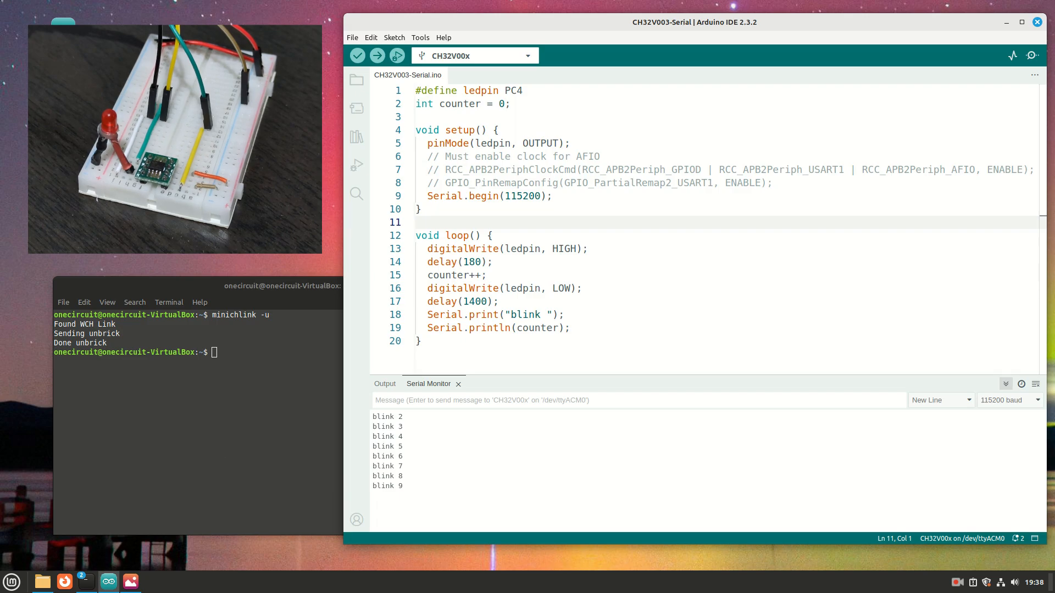
View the CH32V003J4M6 pinout diagram and close it
click(130, 581)
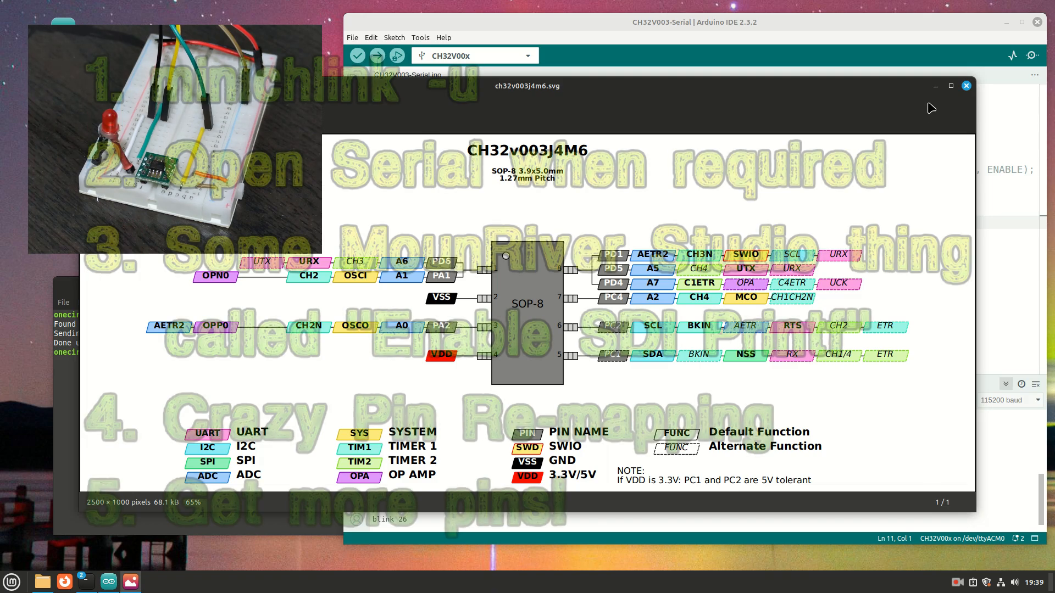
click(965, 86)
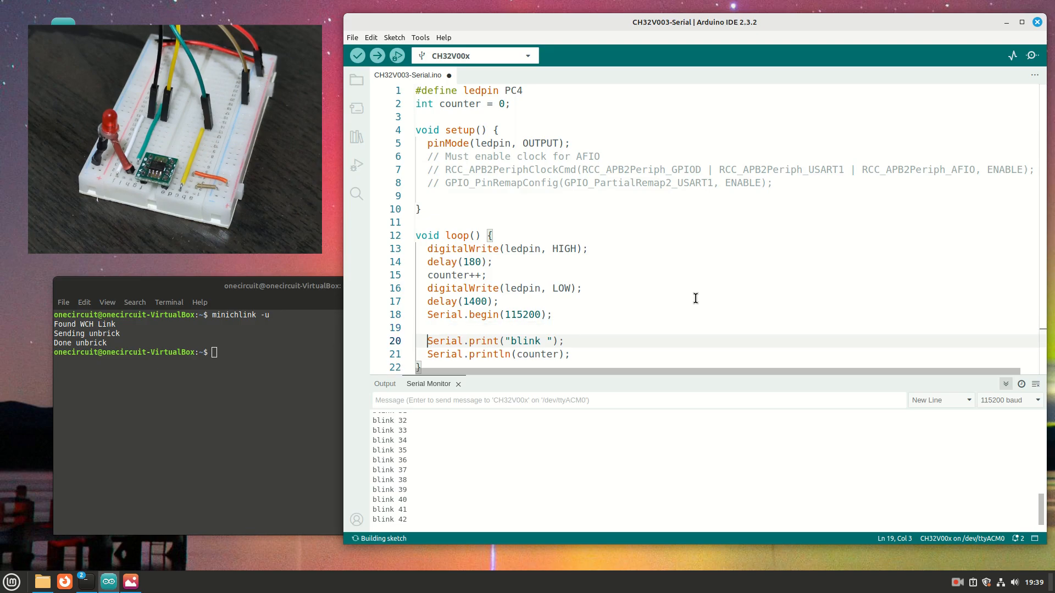
Add delay(80) after Serial.begin in the loop
text(del)
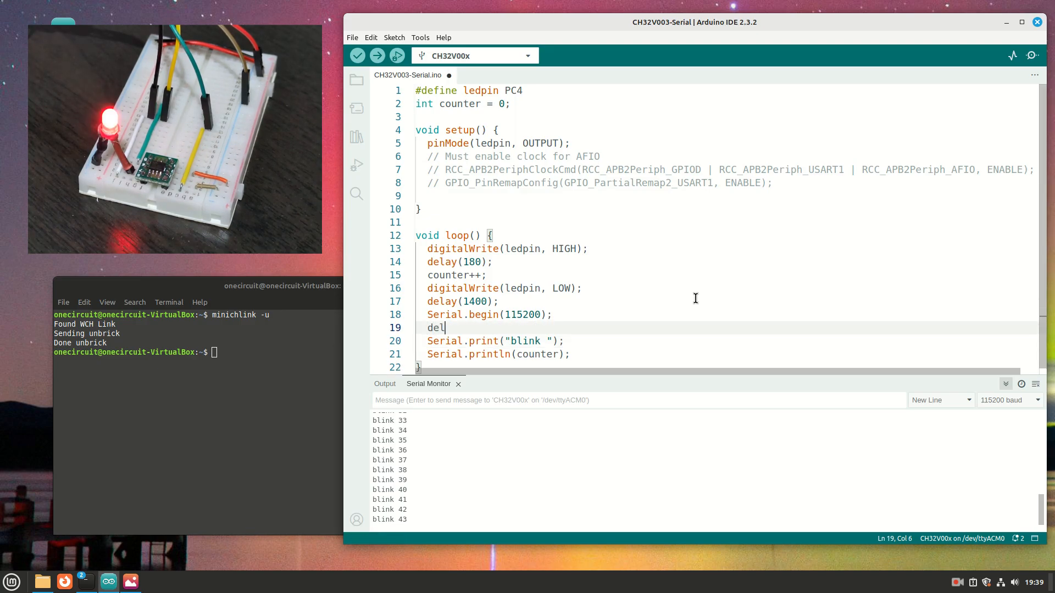
text(ay)
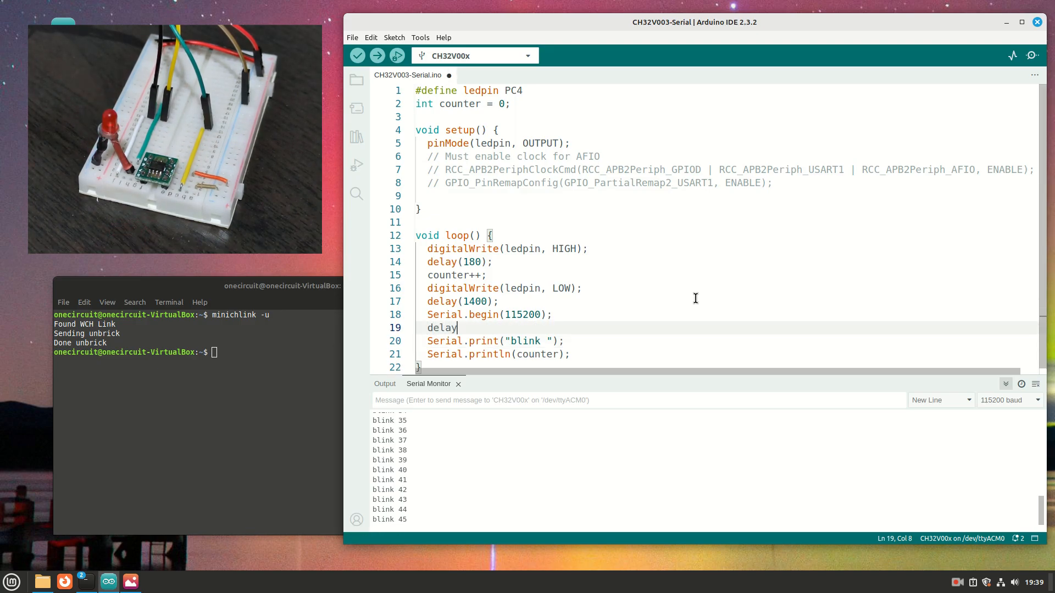
text((80);)
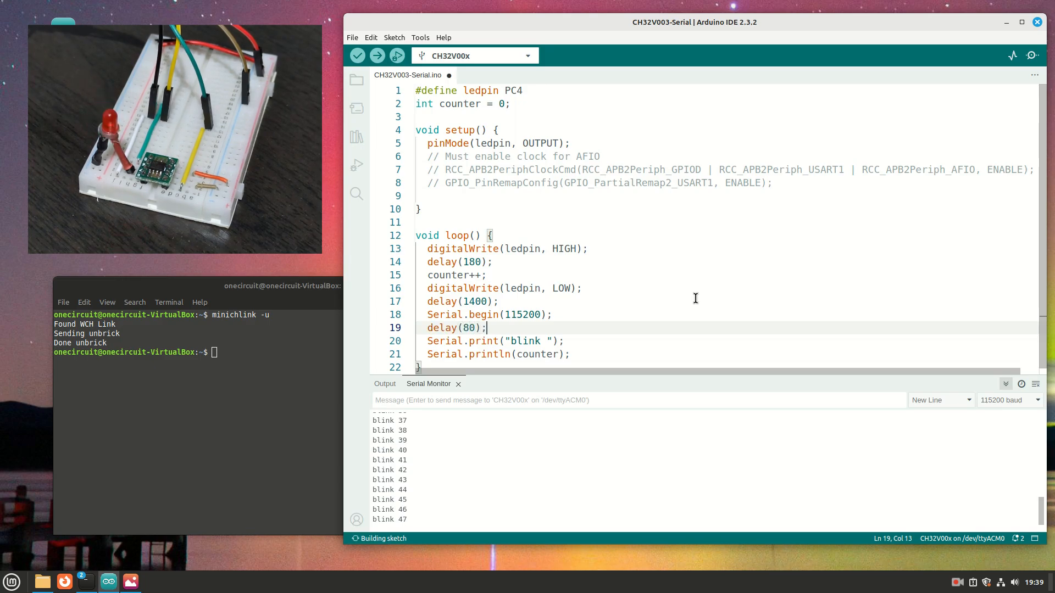
Add delay(80) after Serial.println and Serial.end() at the close of loop()
click(572, 355)
text(delay()
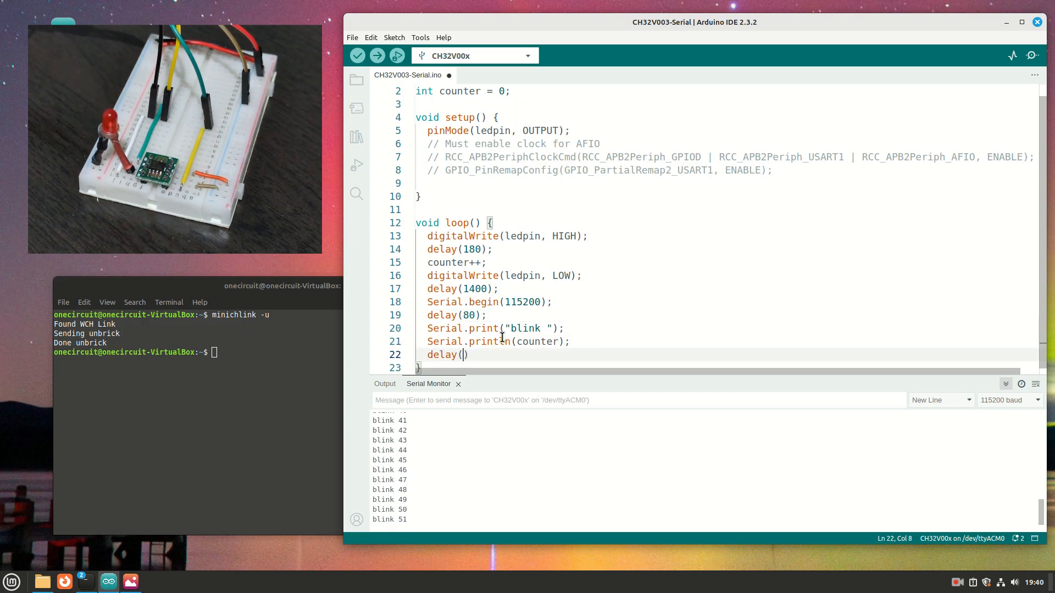
text(80)
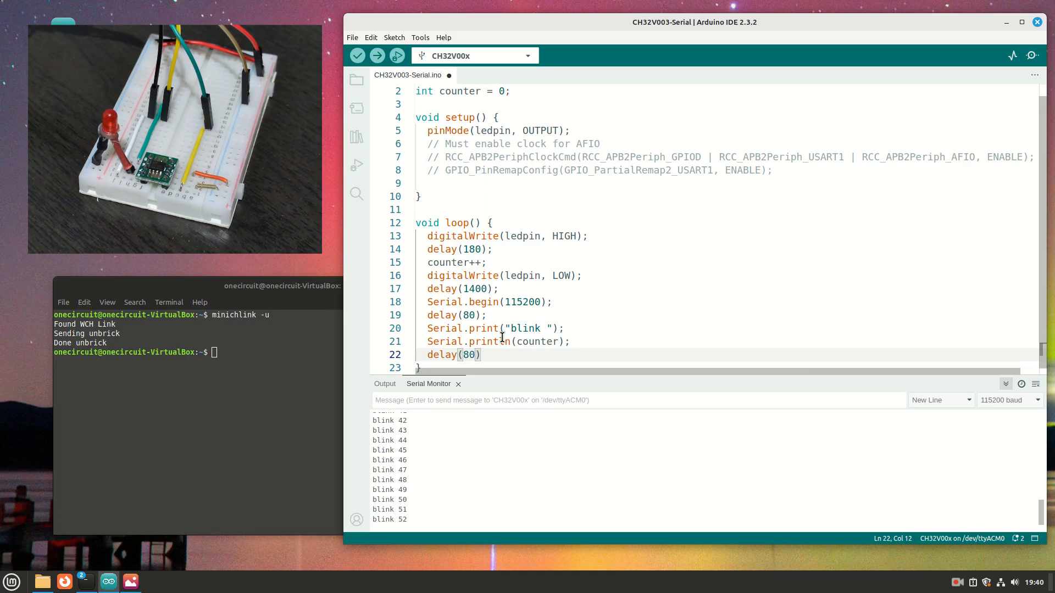
text(Seria)
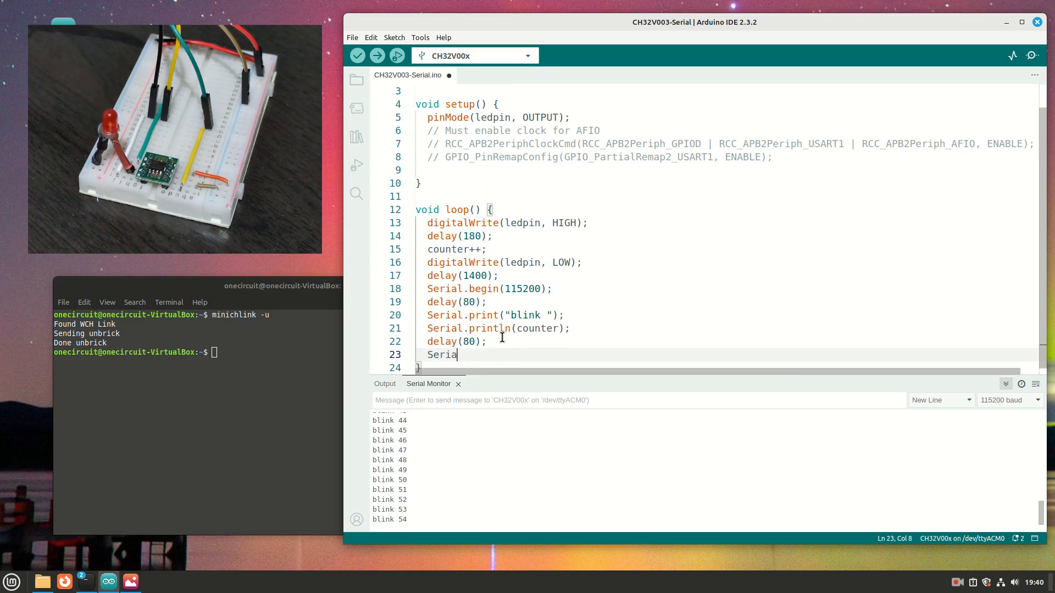
text(l.end();)
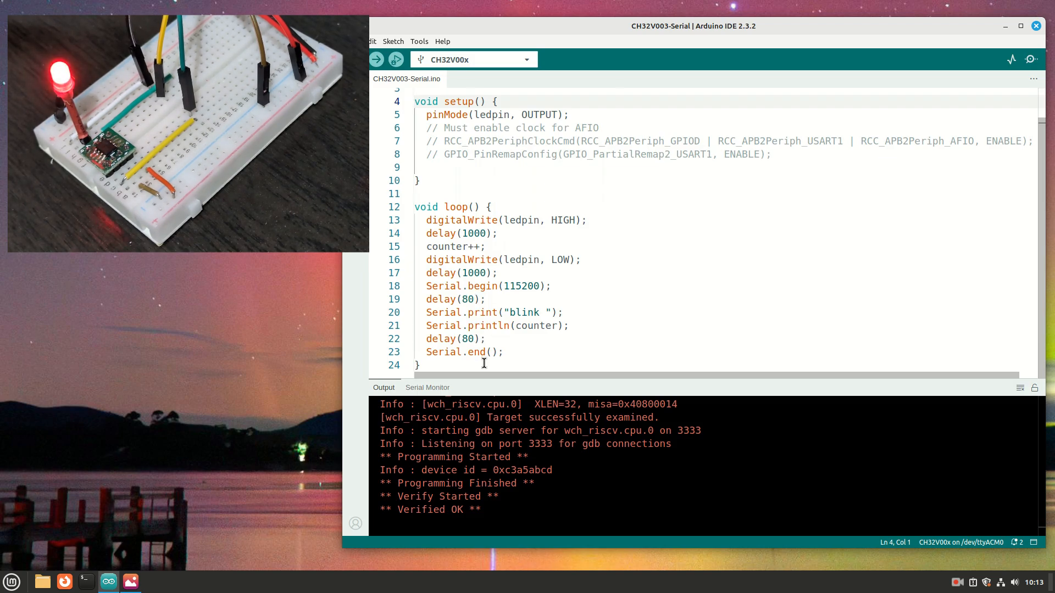
mouse_move(523, 262)
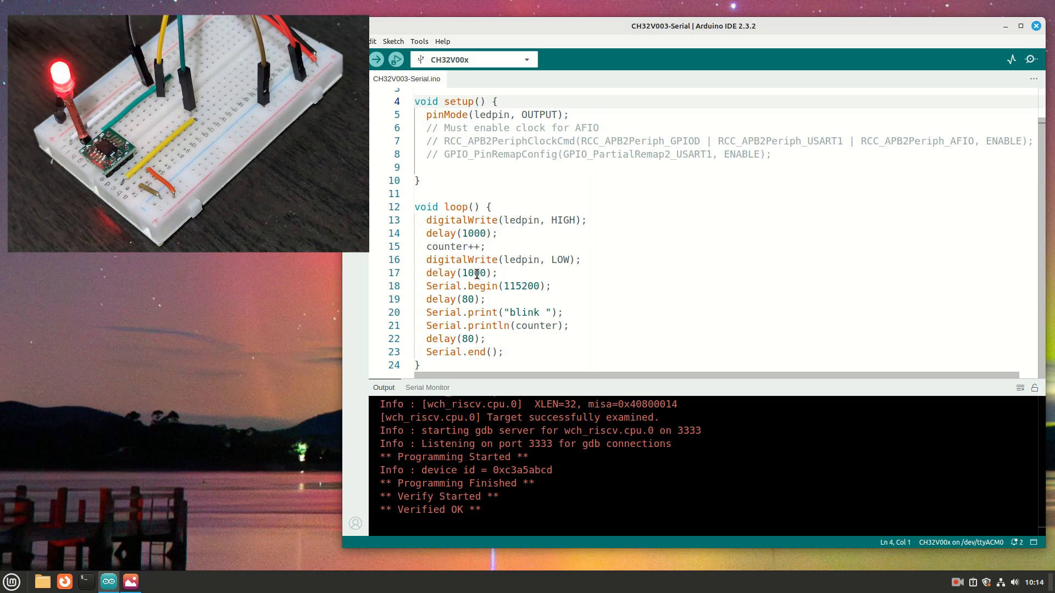
Change the blink delays to 80 ms on and 500 ms off, then upload the sketch
double_click(472, 233)
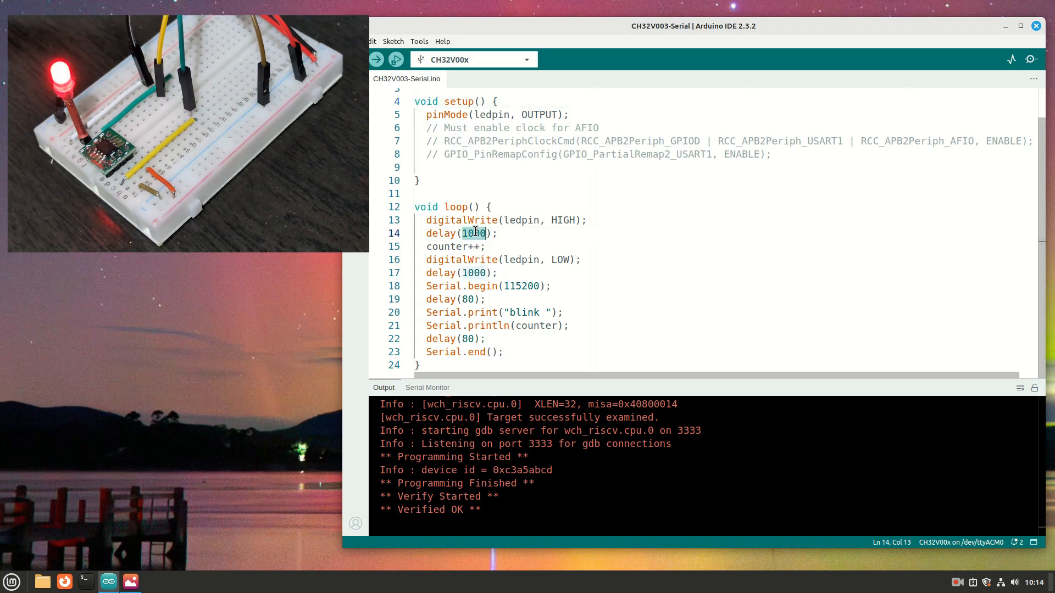
text(80)
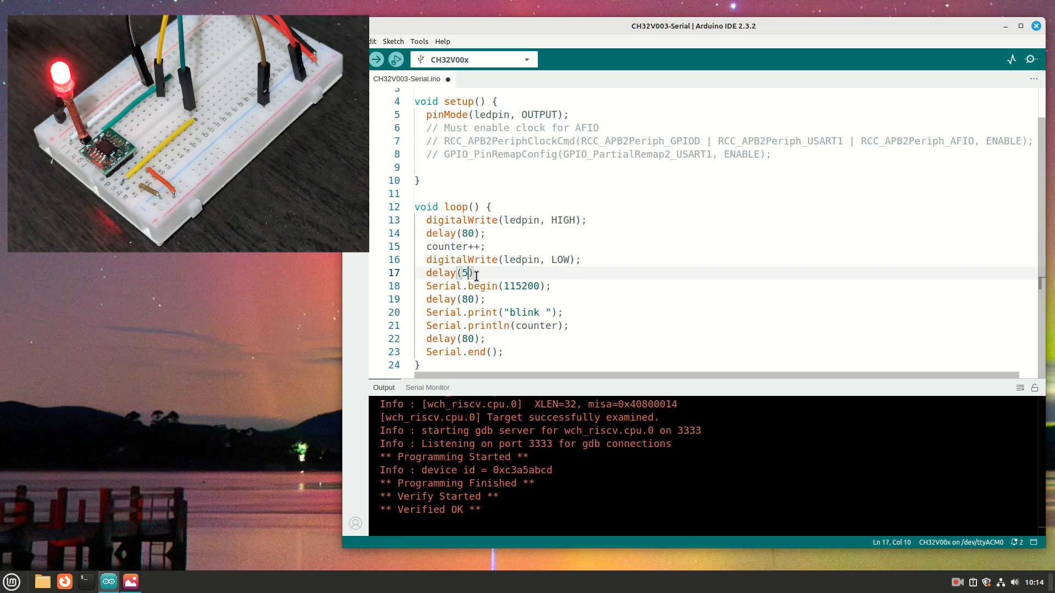
text(00)
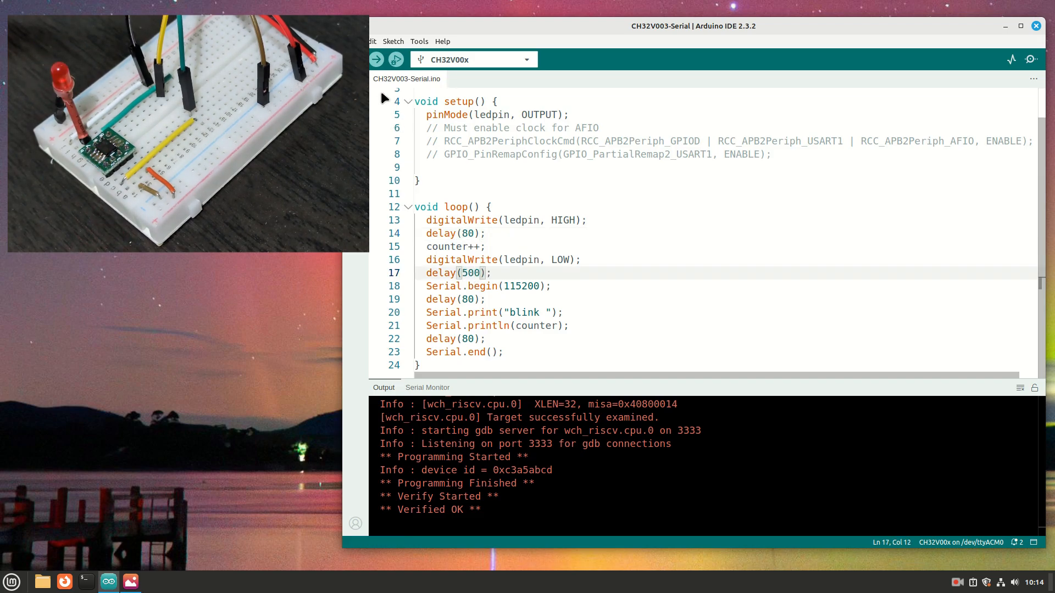
click(376, 60)
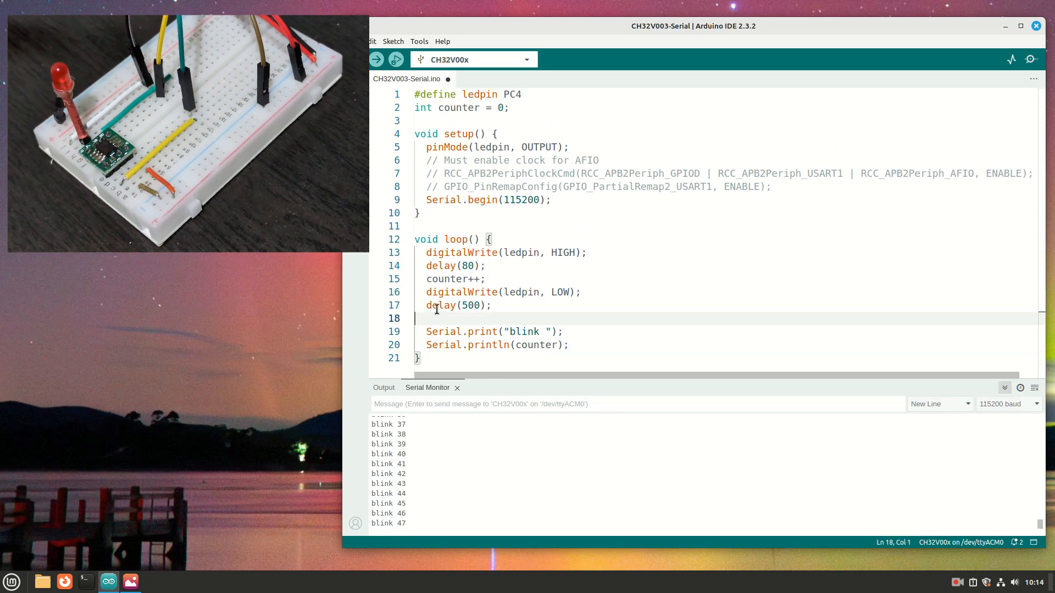
Remove the stray blank line inside loop(), leaving a tidy 20-line sketch
key(Backspace)
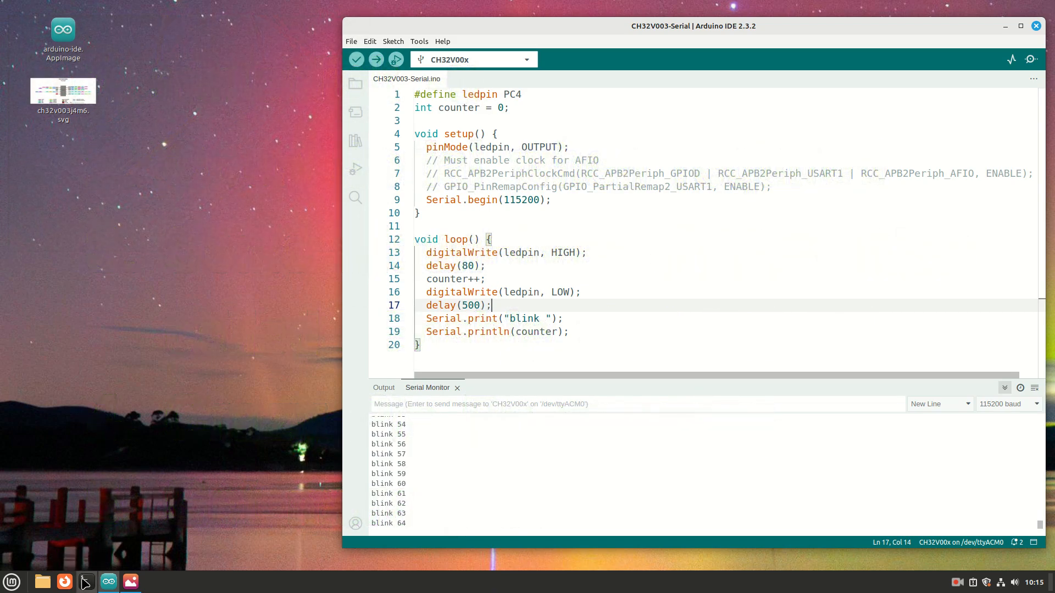
In a new terminal, move into the .arduino15/packages/WCH/ folder
click(86, 583)
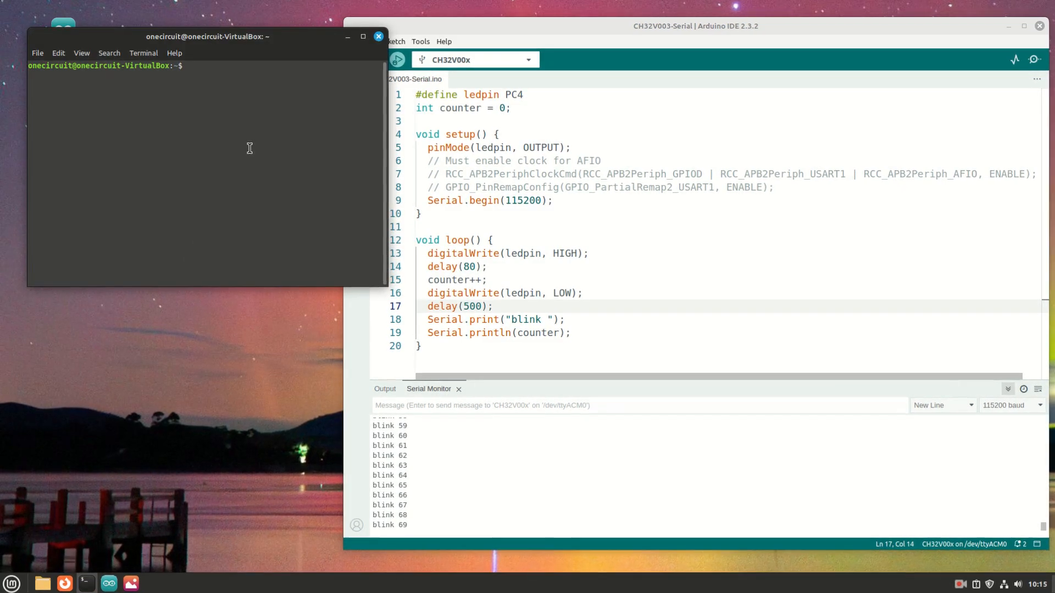
text(cd)
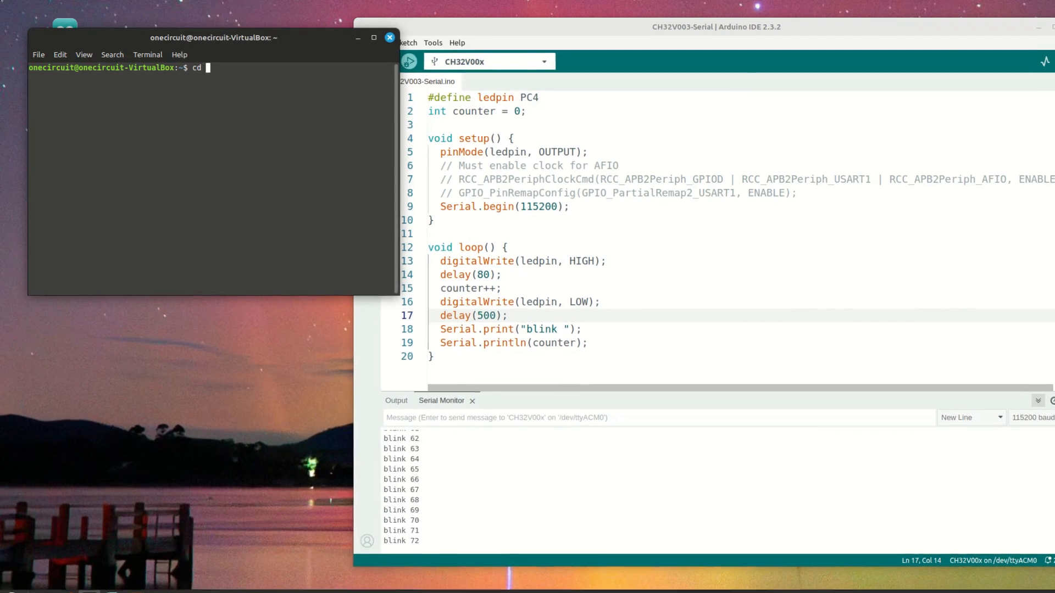
text(.arduino)
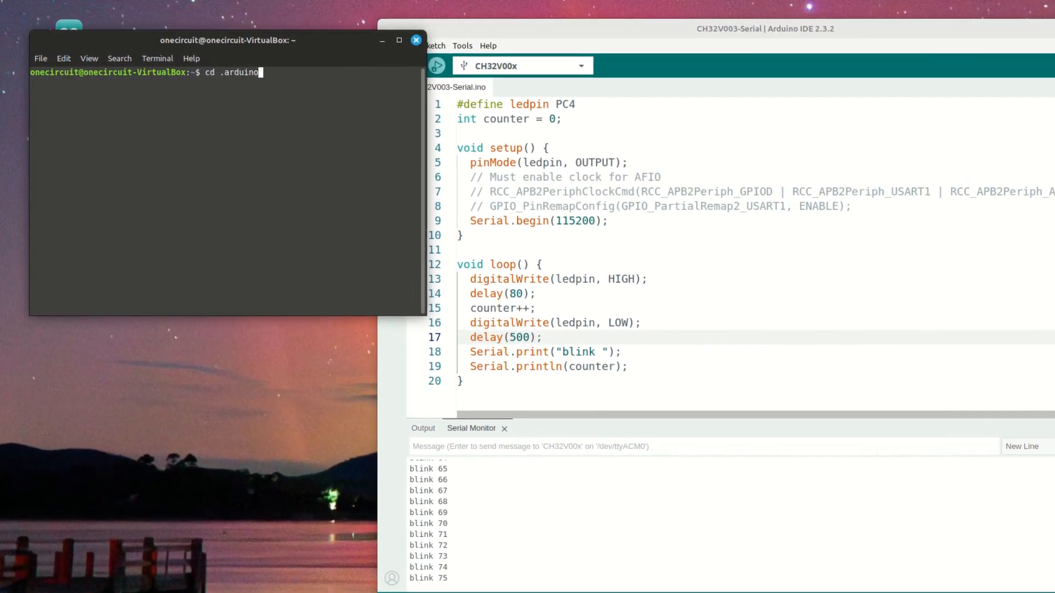
text(15)
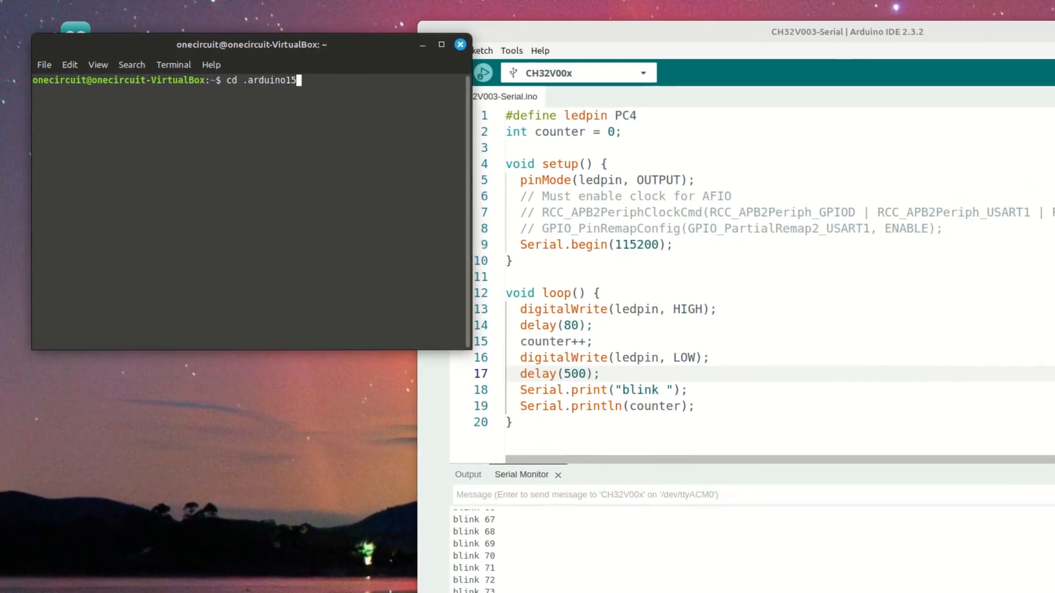
text(/pac)
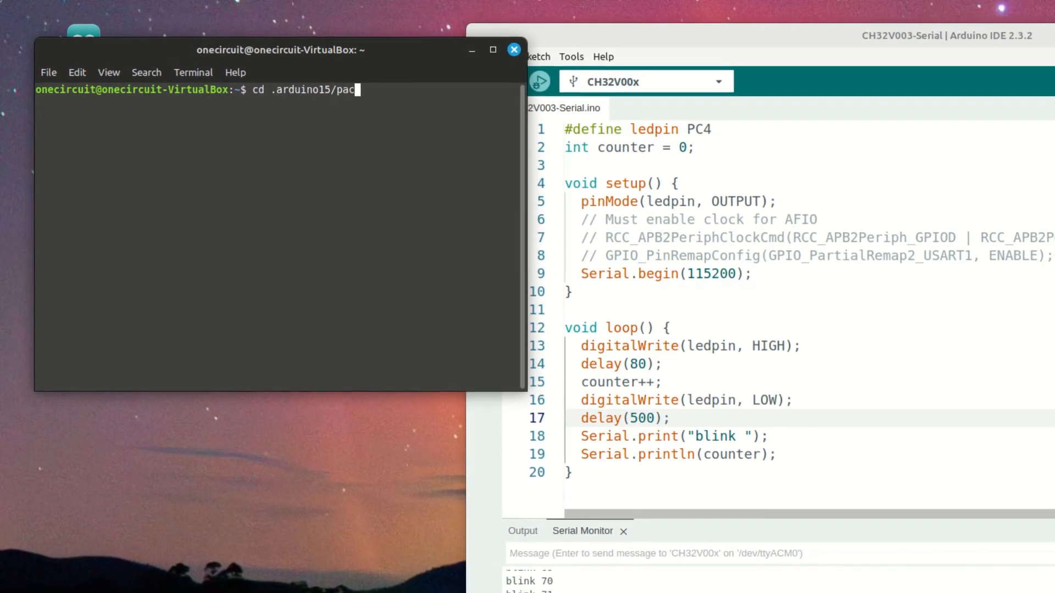
text(kages/WCH/)
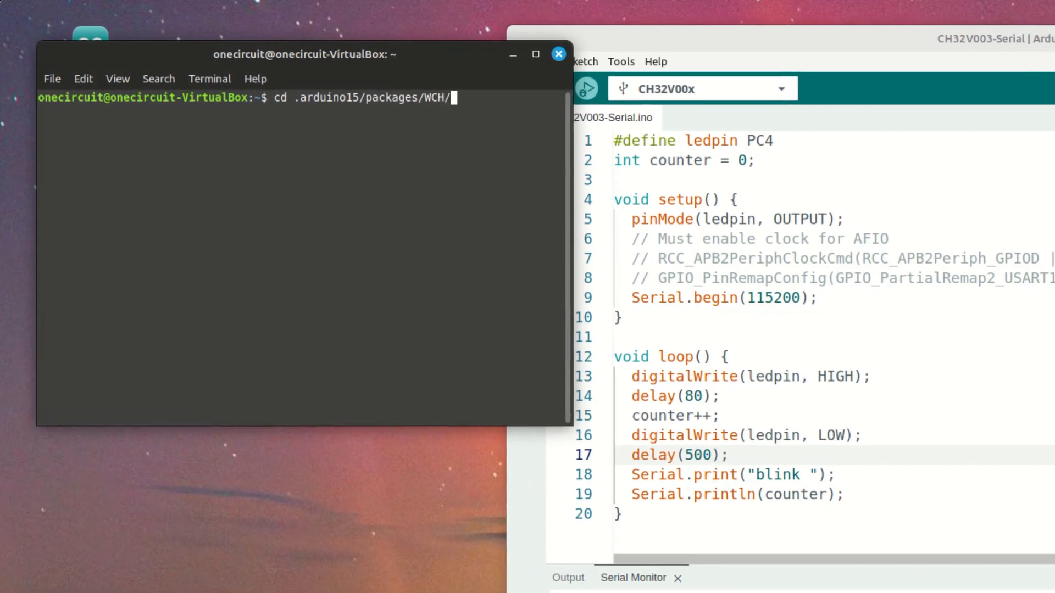
key(Return)
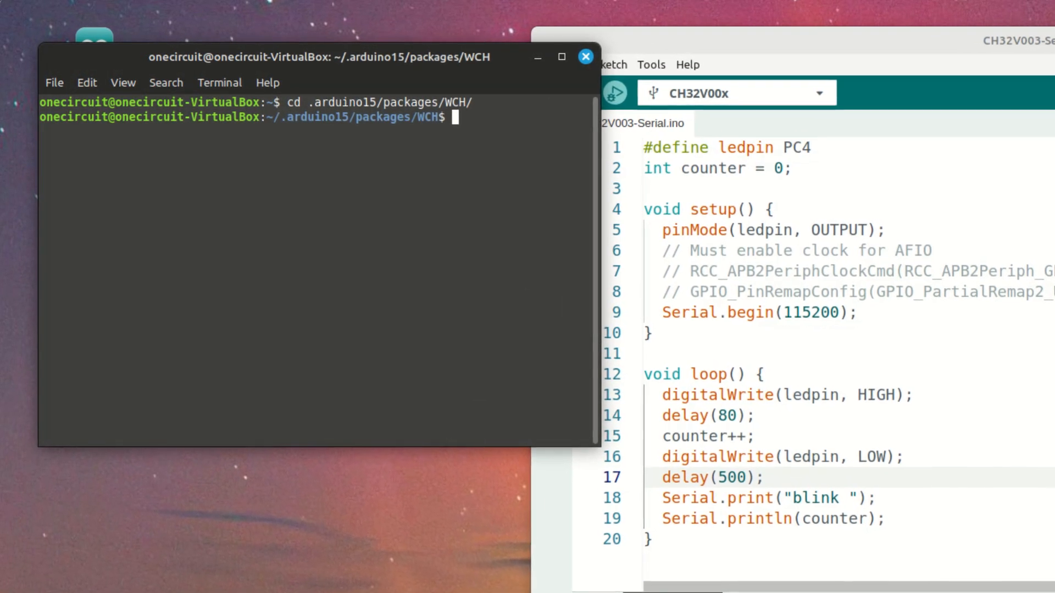
Count the files under the WCH folder with find | wc -l (4701)
text(find)
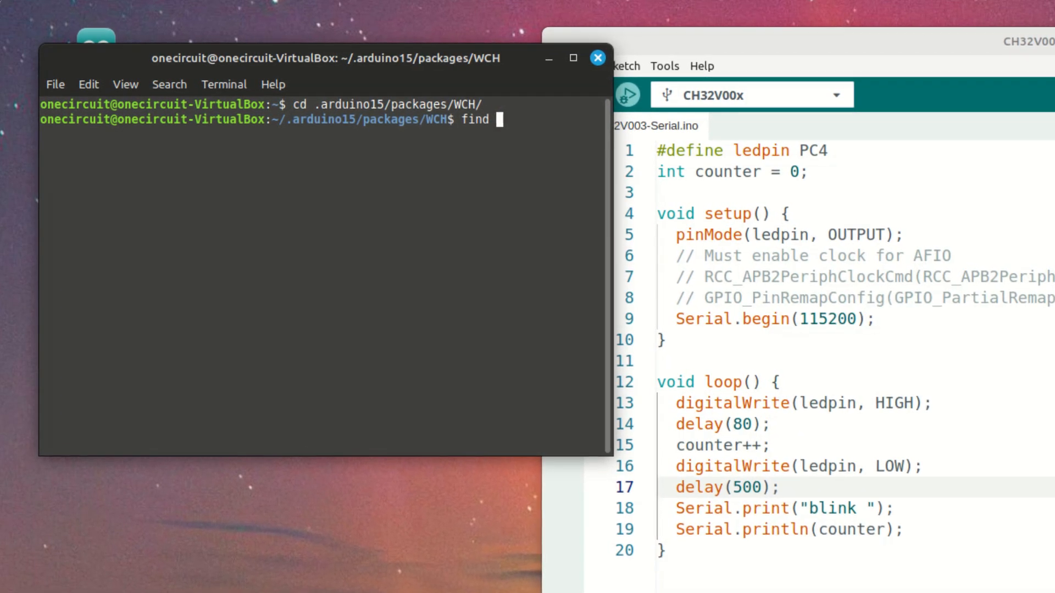
text(| sc)
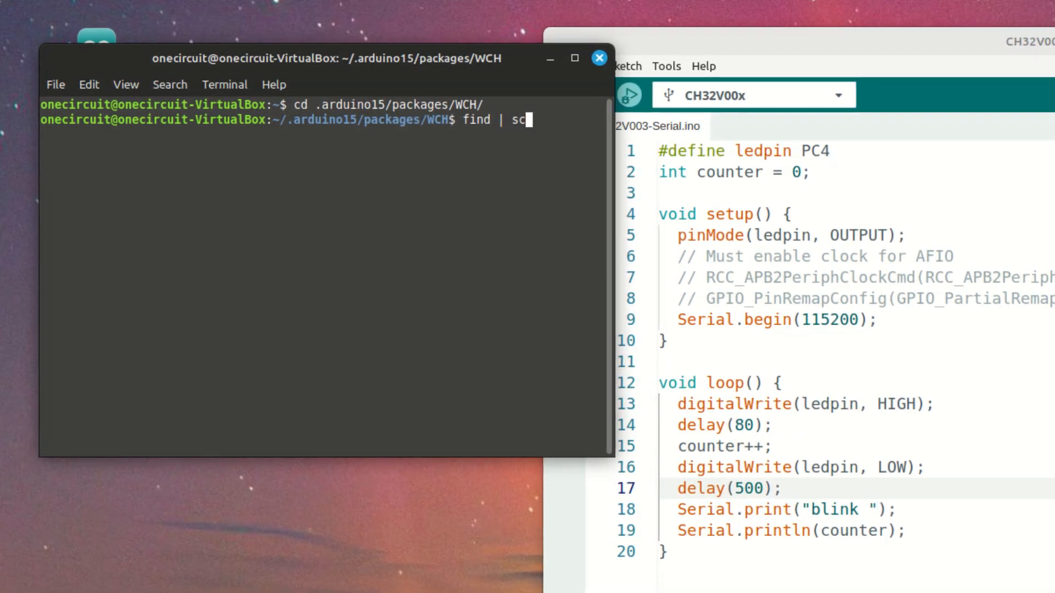
text(wc -l)
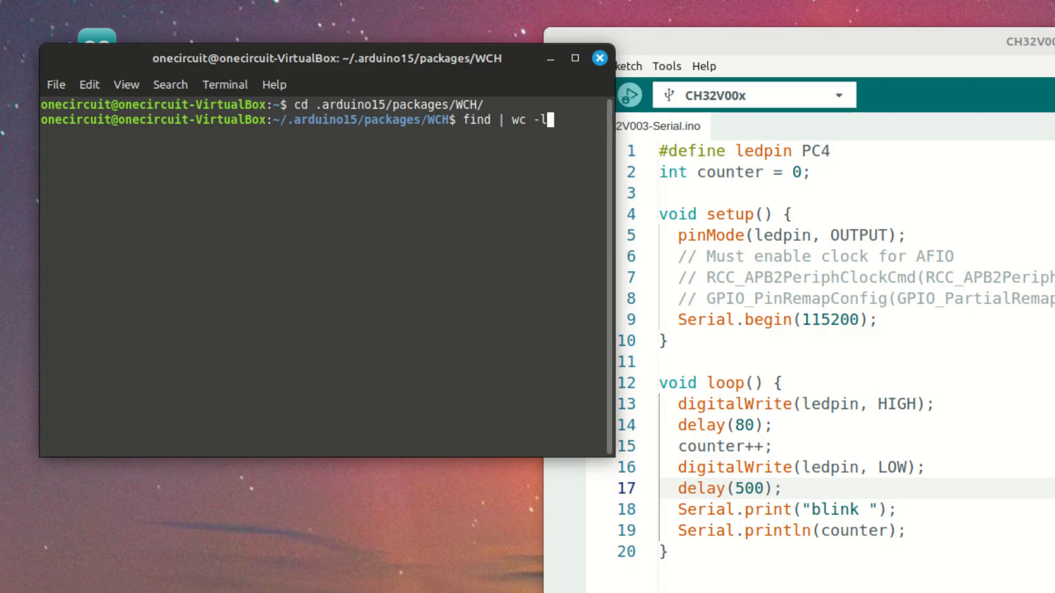
key(Return)
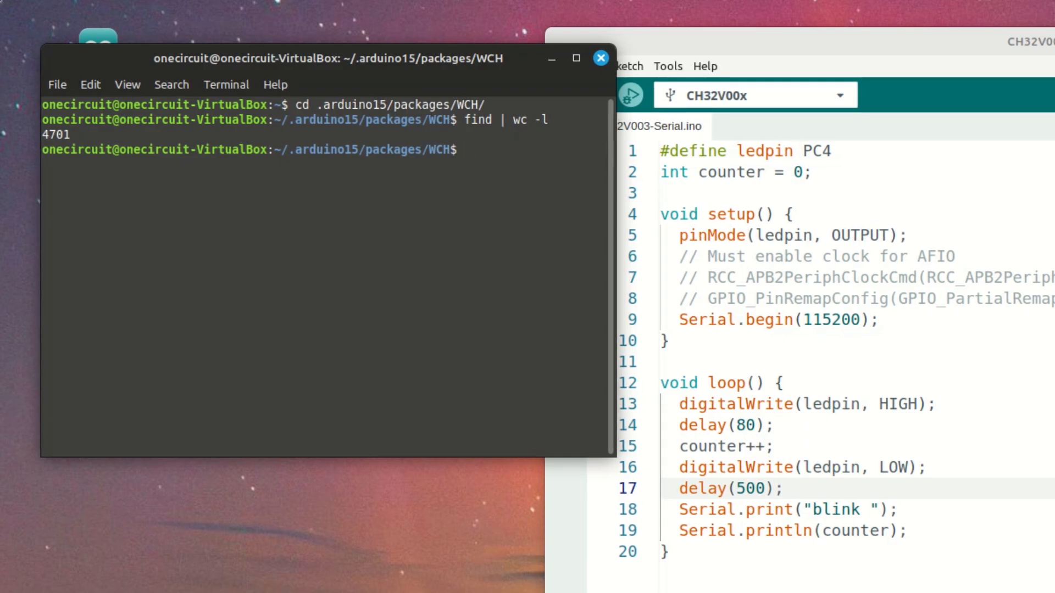
Search all WCH package files for the whole word PD5 with grep -Rnw
text(cd .arduino15/packages/WCH/)
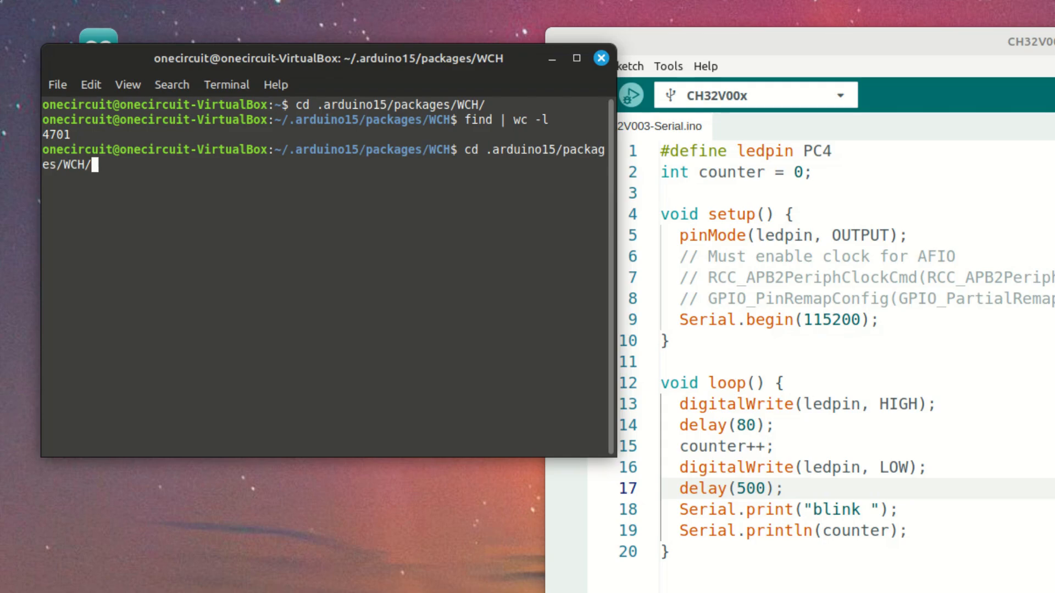
text(grep -Rnw './' -e 'PD5')
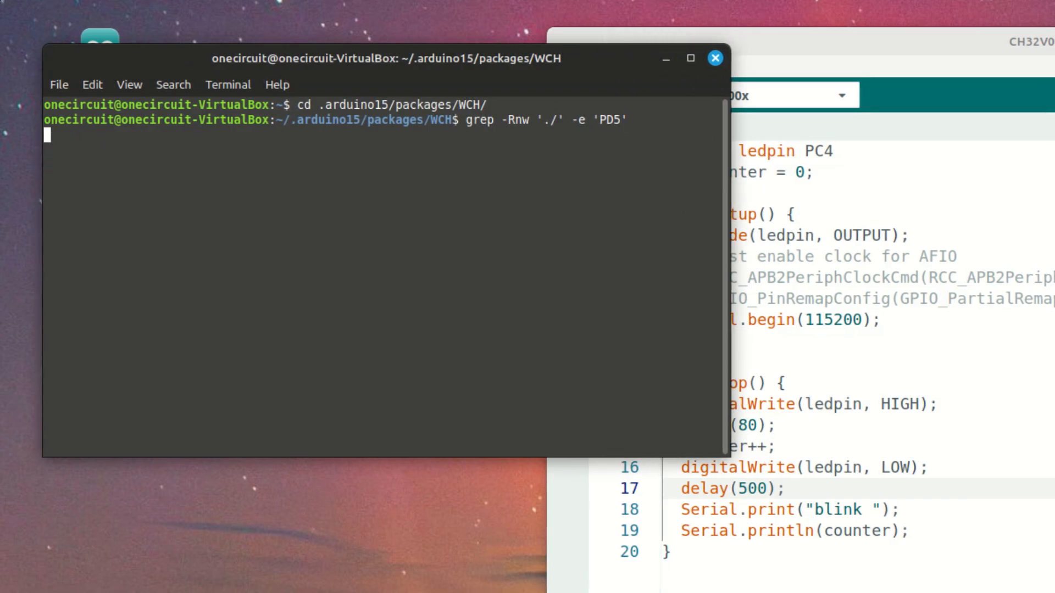
key(Return)
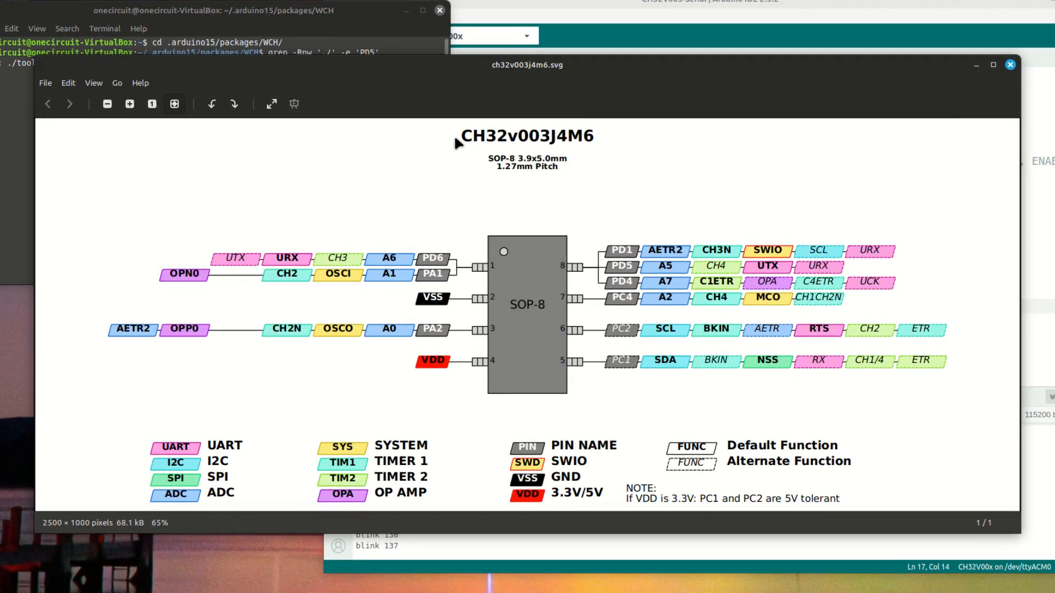
mouse_move(616, 279)
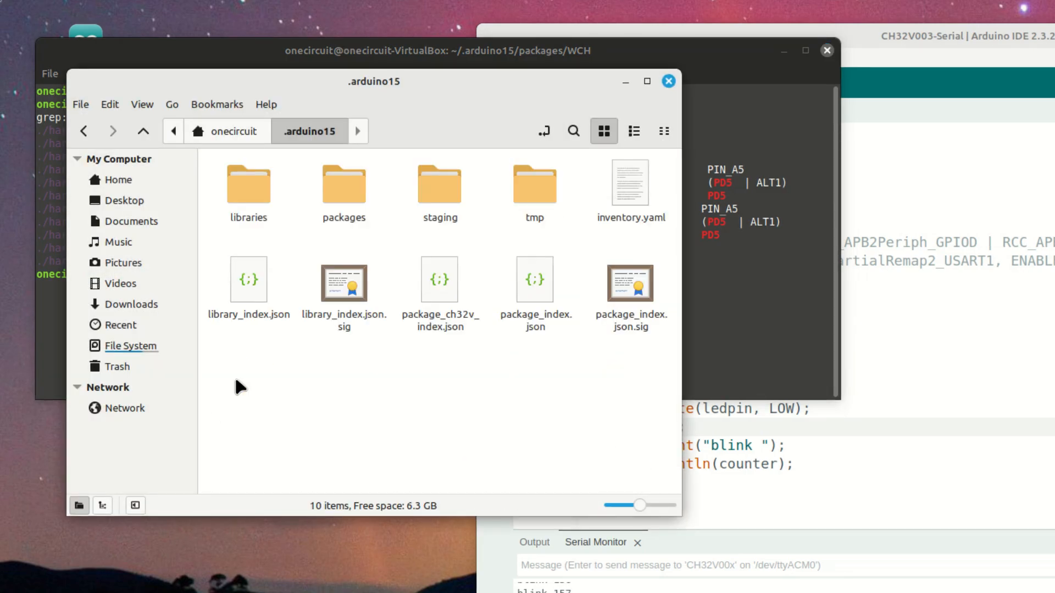
Navigate through packages/WCH/hardware/ch32v/1.0.4/variants/CH32V00x to the CH32V003F4 folder
double_click(343, 184)
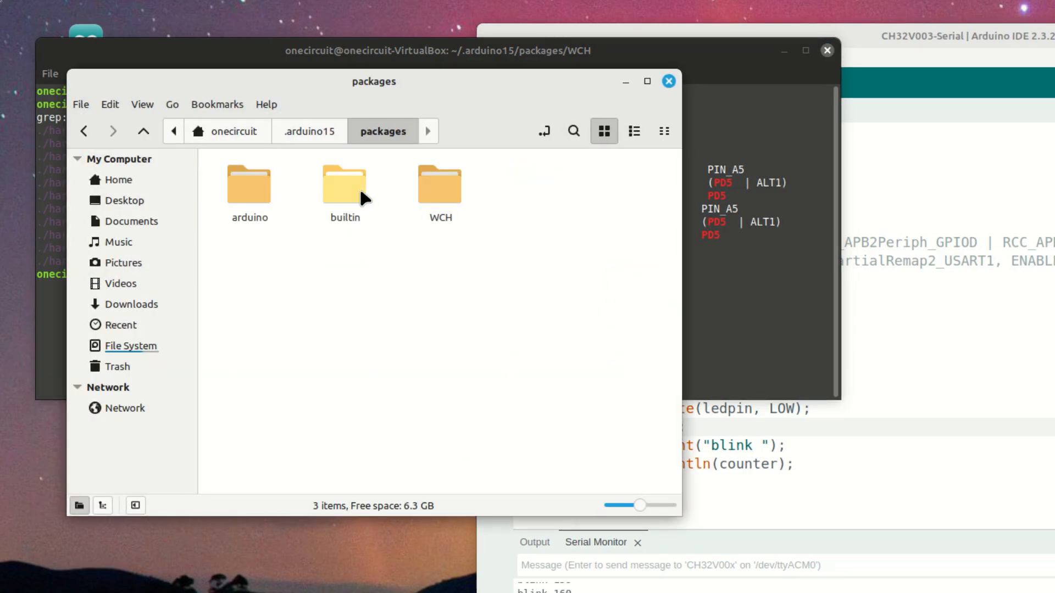
double_click(440, 185)
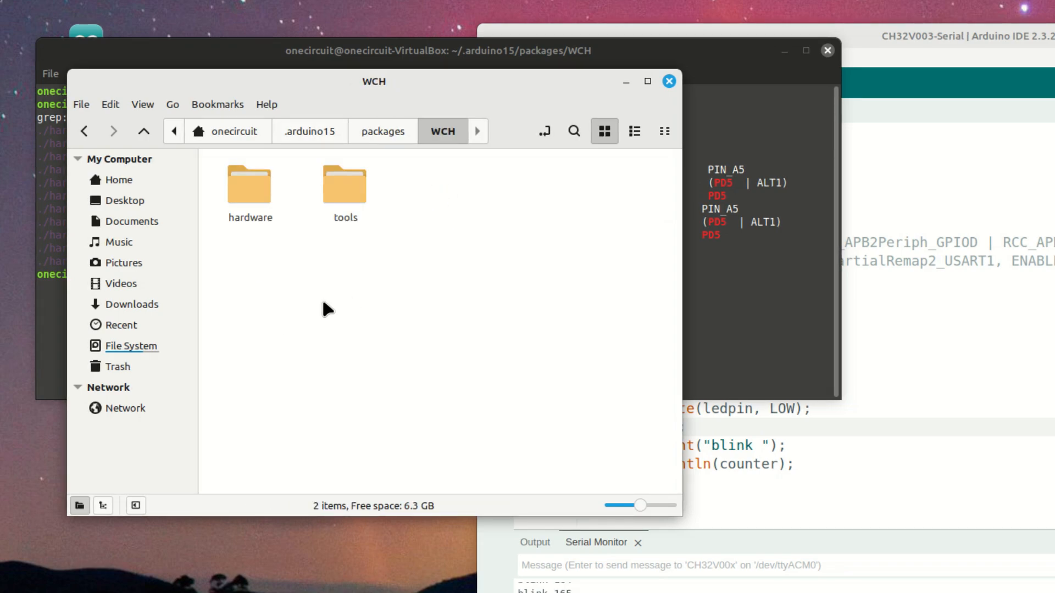
mouse_move(301, 350)
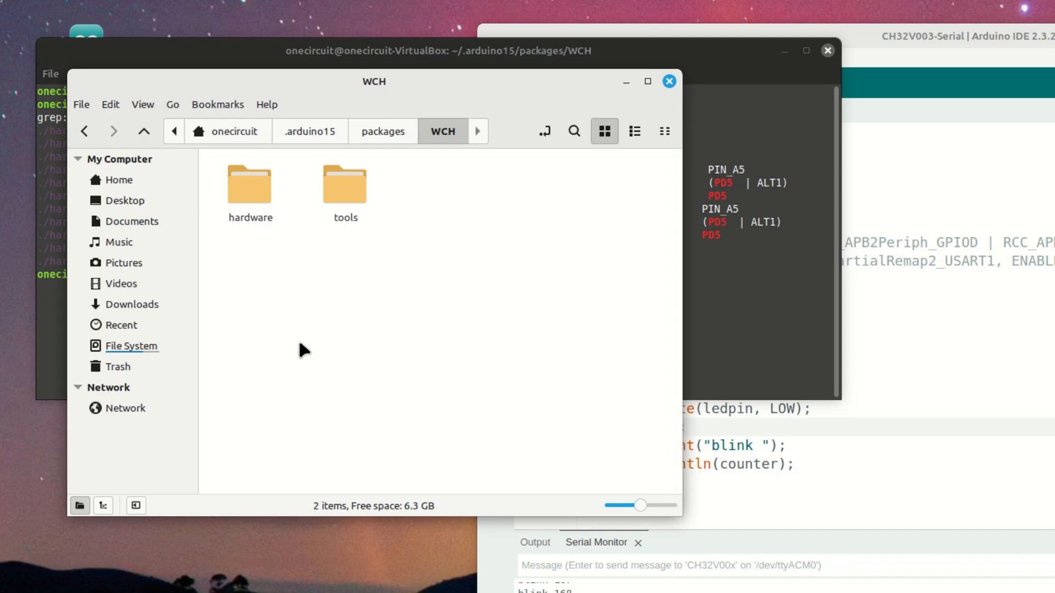
double_click(250, 184)
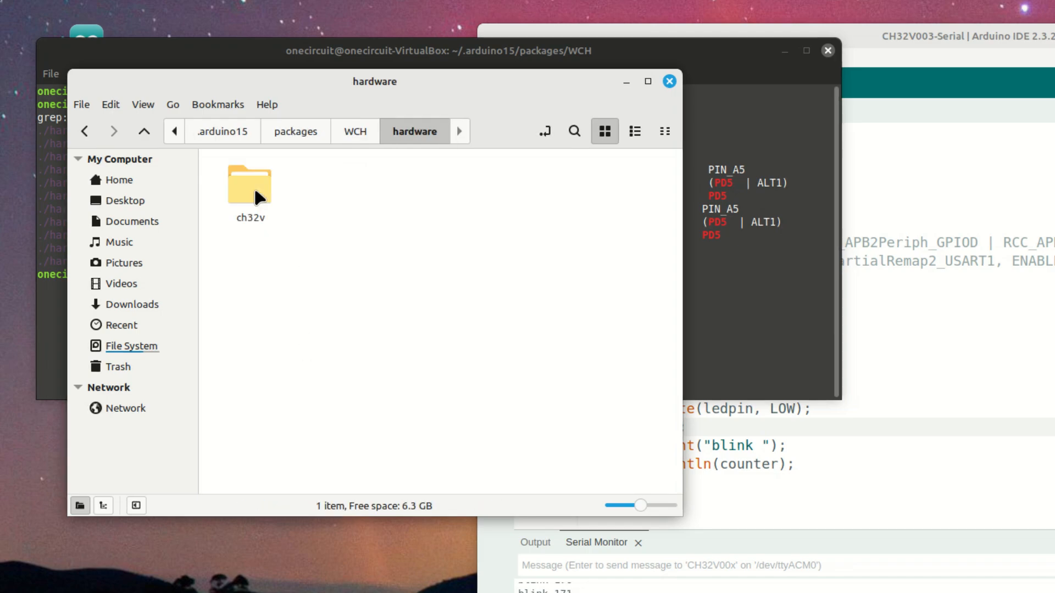
double_click(250, 184)
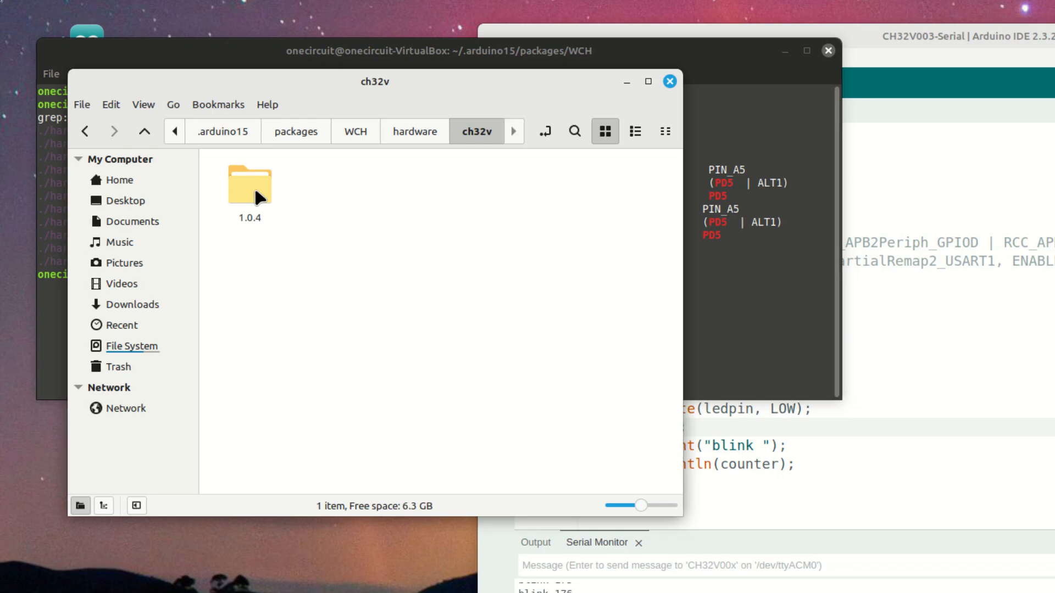
double_click(250, 185)
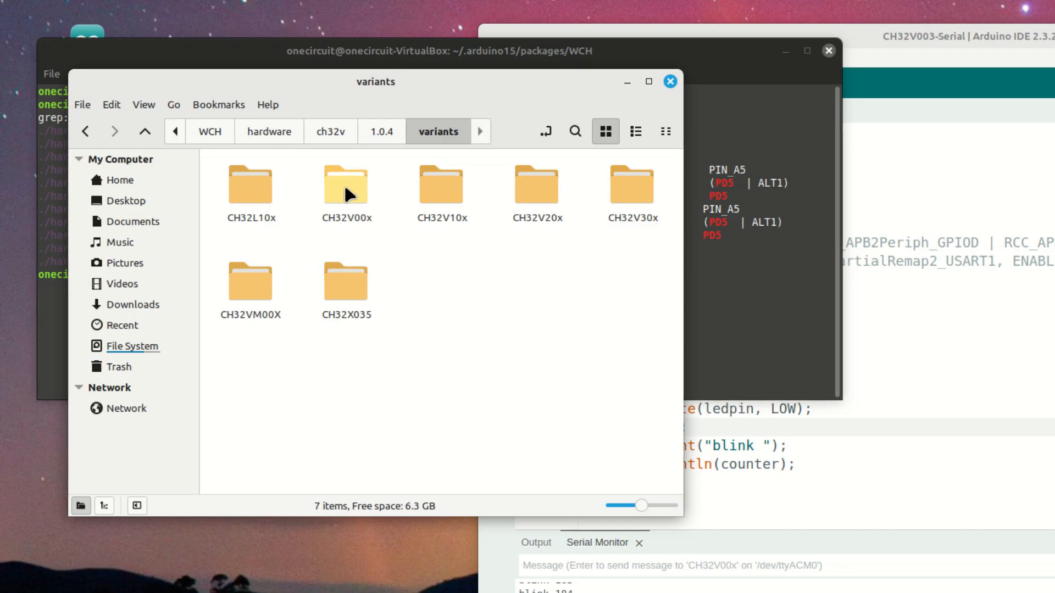
double_click(346, 184)
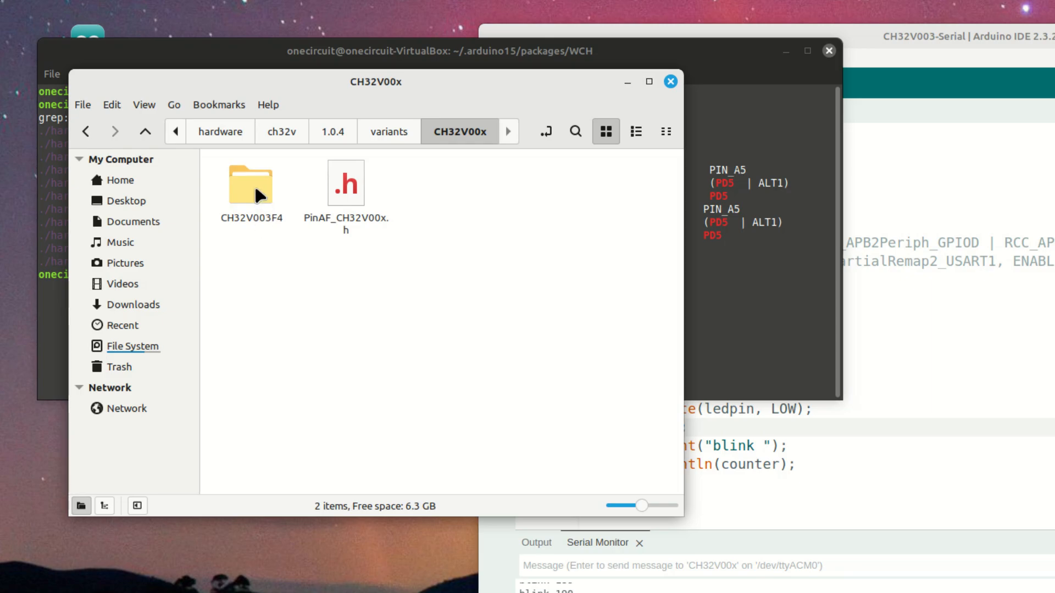
double_click(250, 183)
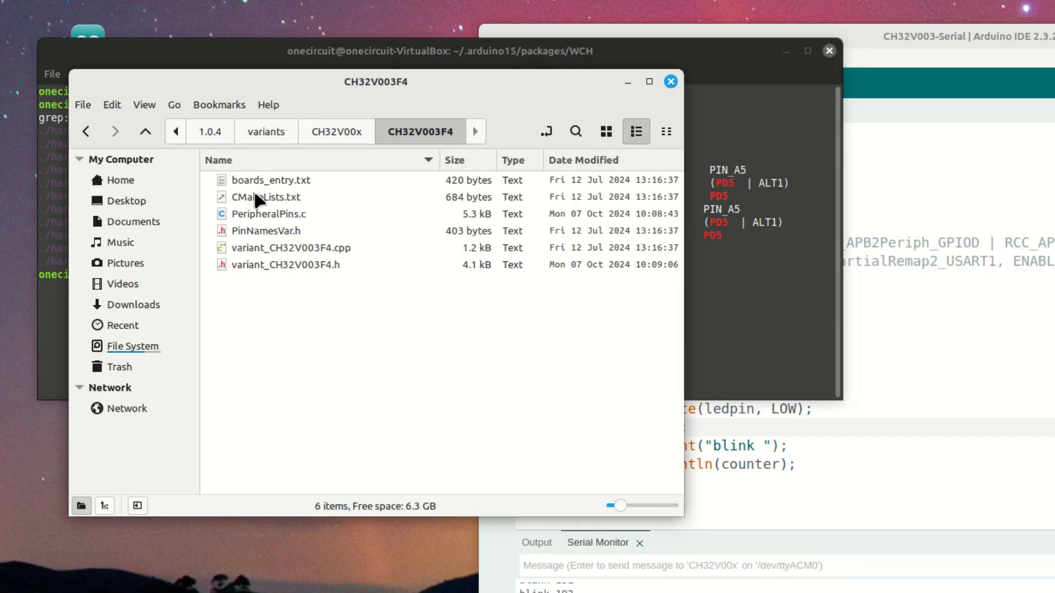
Select PeripheralPins.c and variant_CH32V003F4.h and open both with the text editor
click(268, 215)
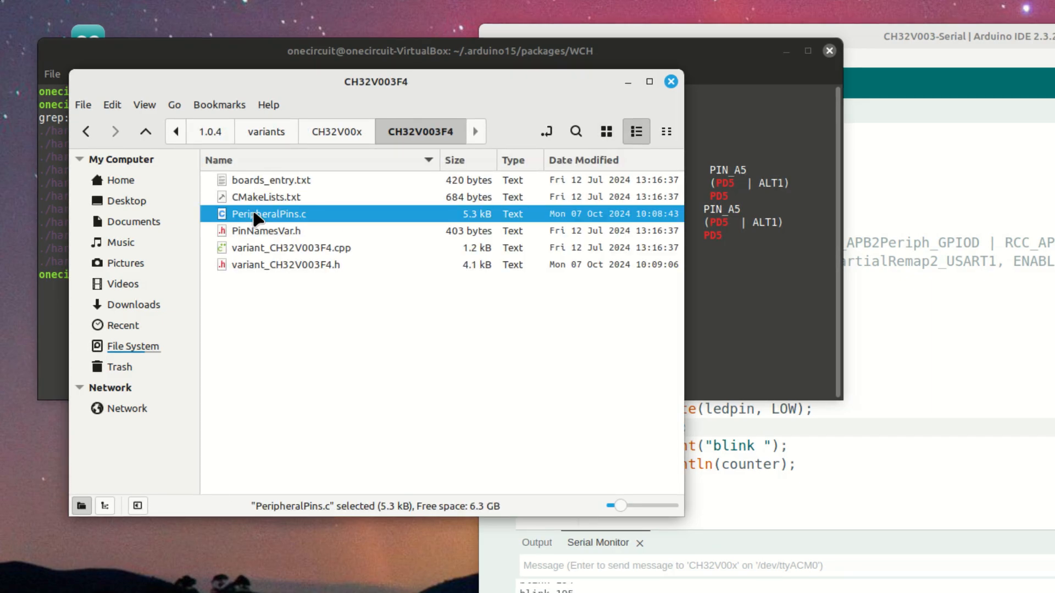
click(306, 265)
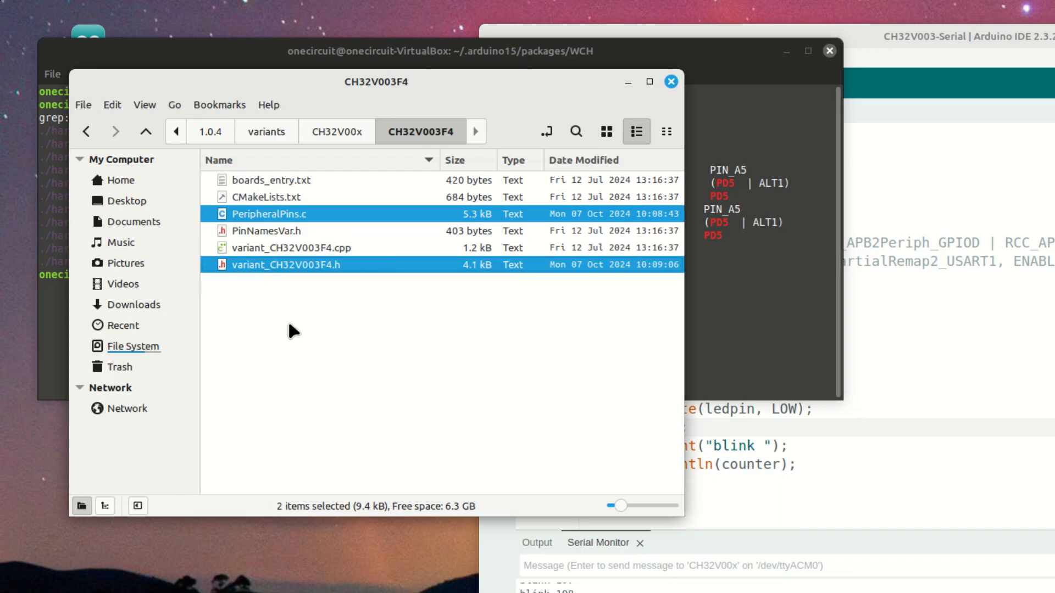
mouse_move(289, 310)
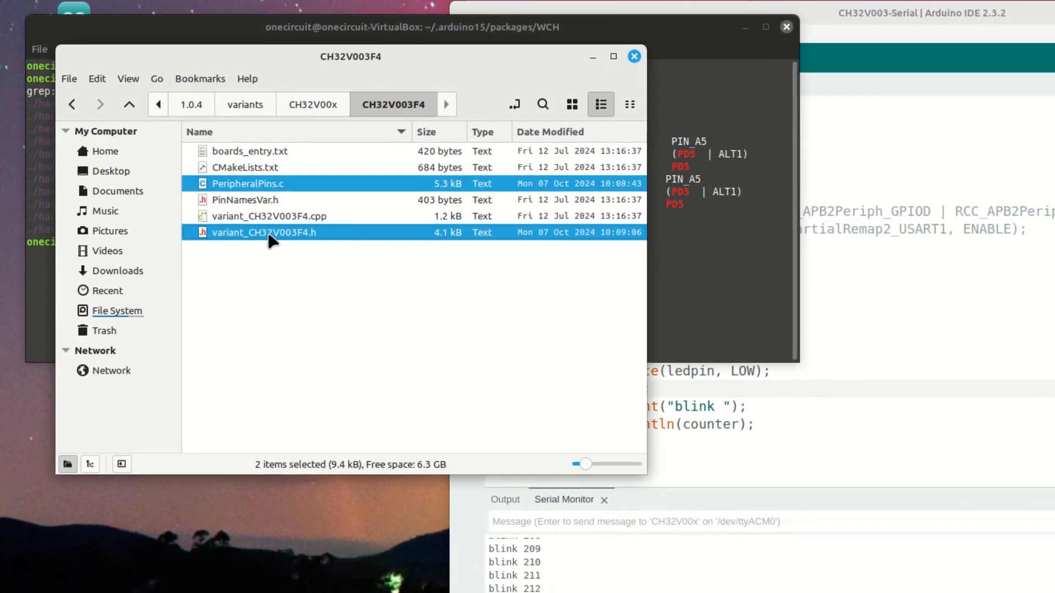
right_click(262, 232)
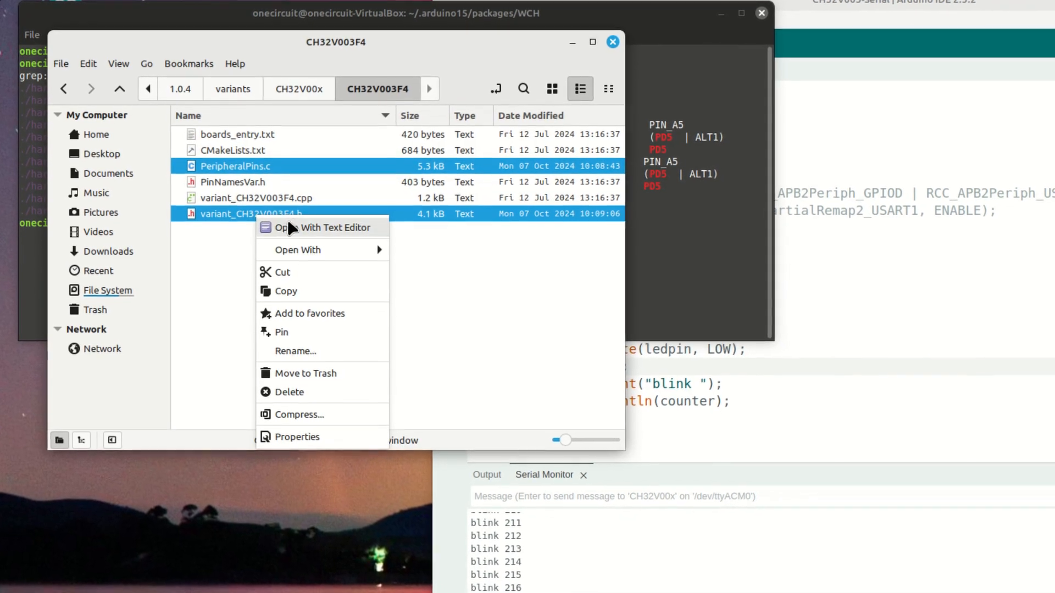
click(328, 227)
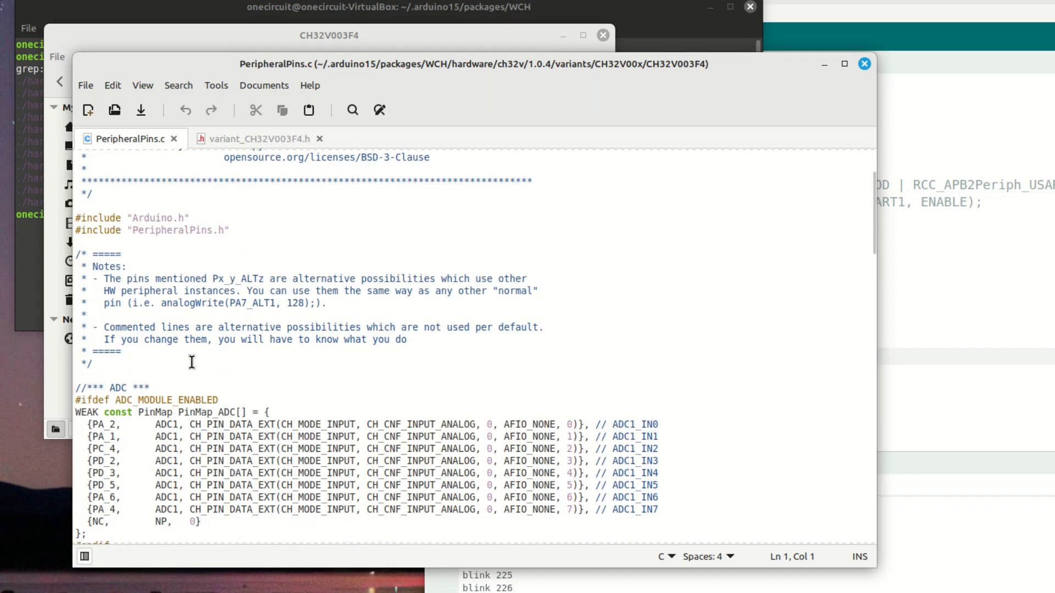
Set UART TX to PD_6 and RX to PC_1 in PeripheralPins.c and save it
scroll(down, 3)
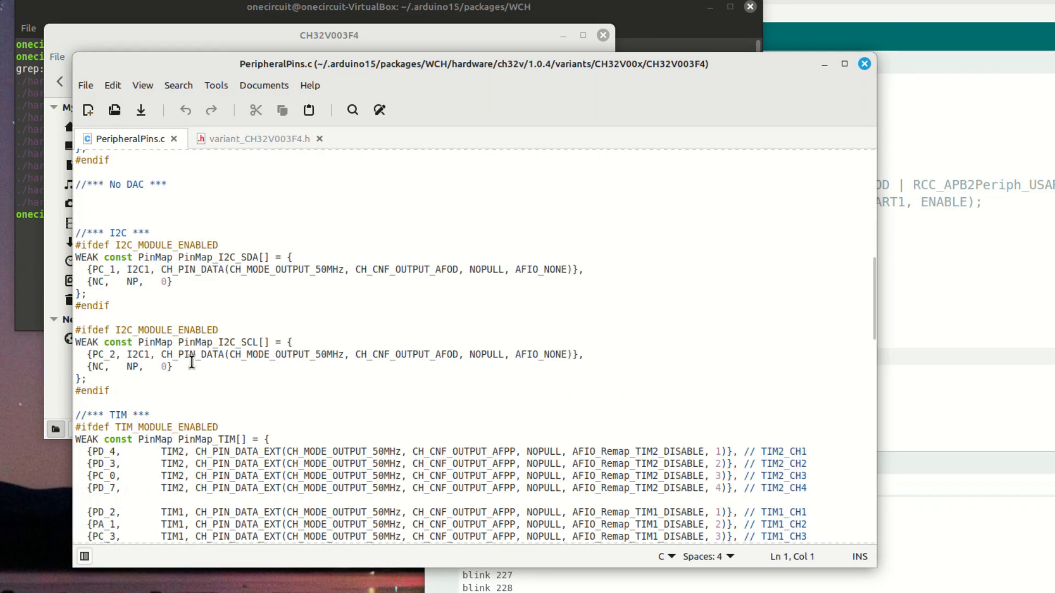
scroll(down, 3)
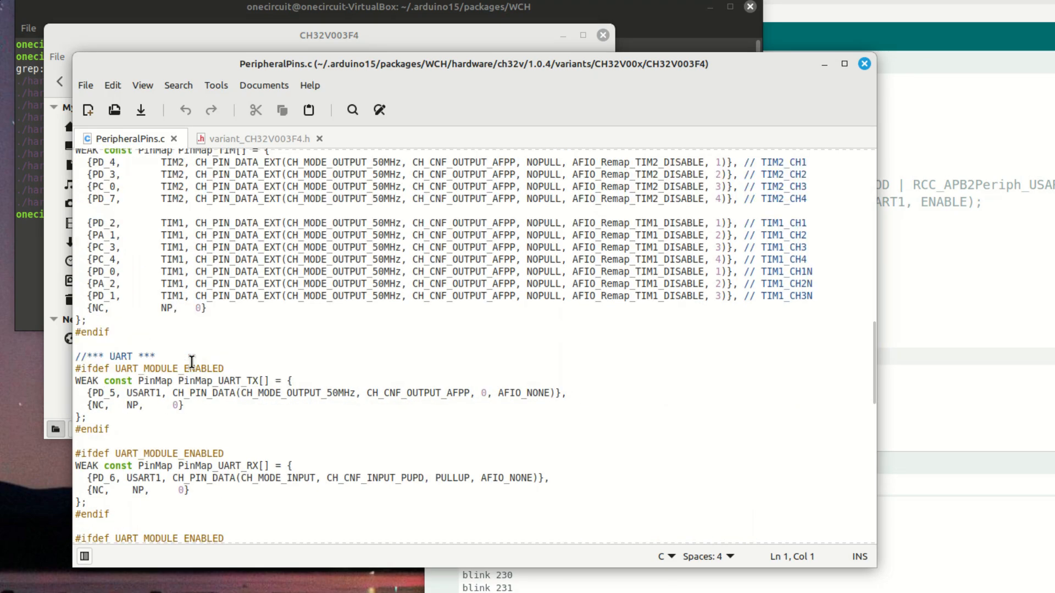
scroll(down, 3)
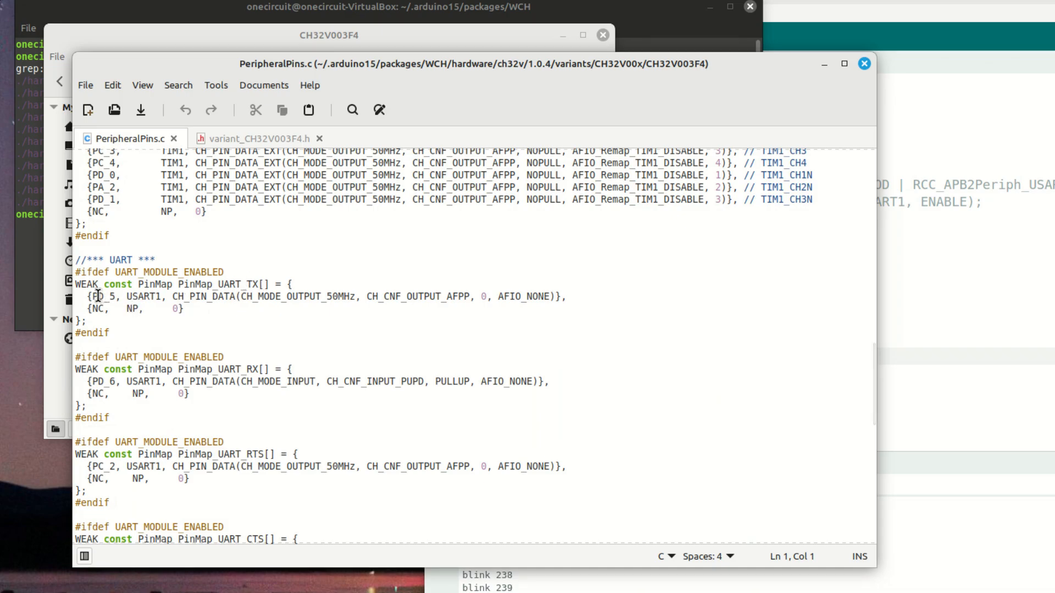
click(107, 298)
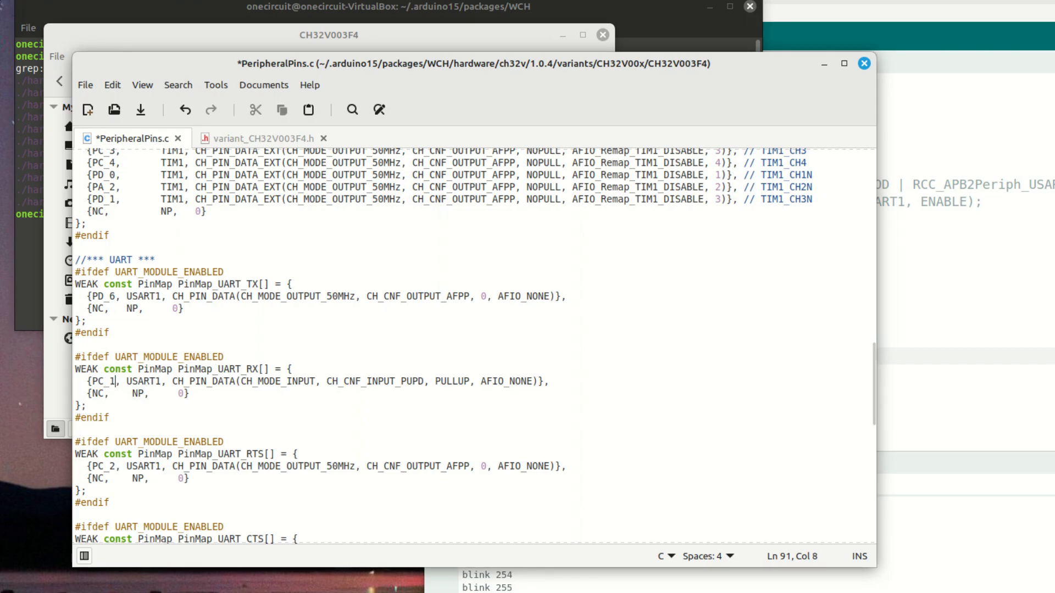
click(141, 109)
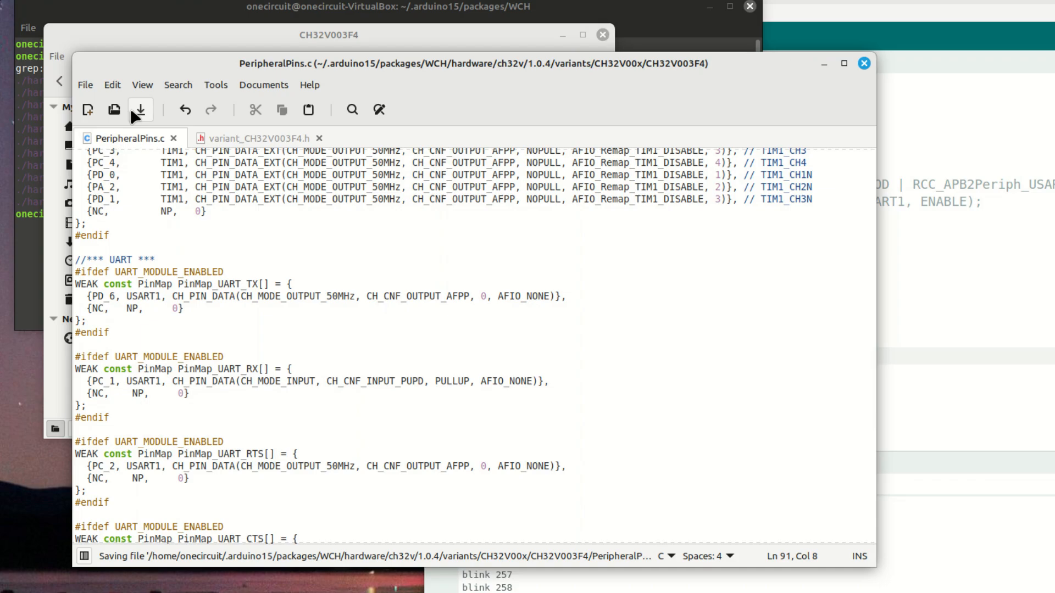
click(256, 139)
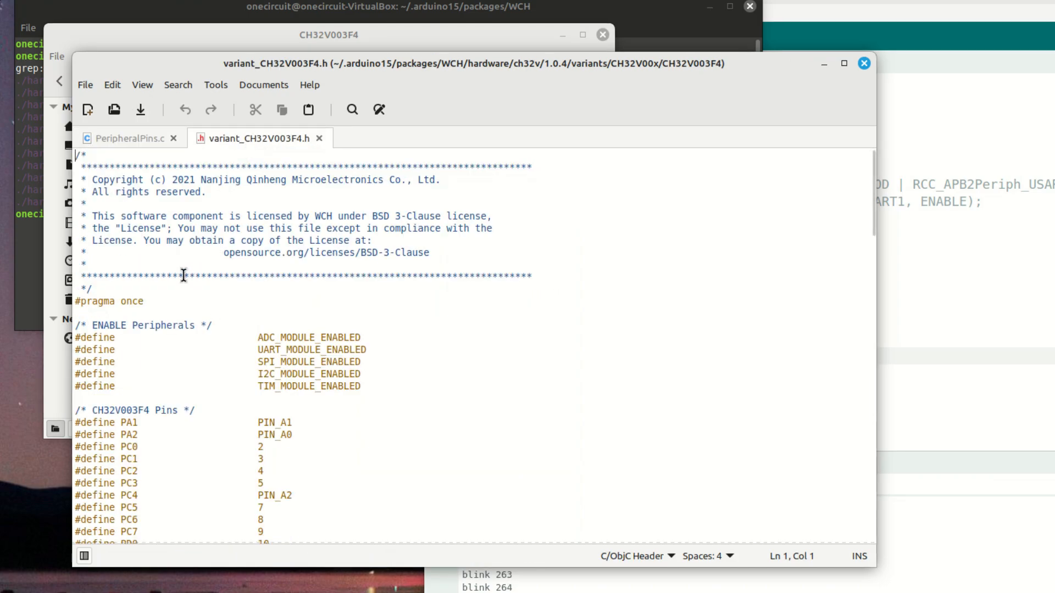
Set PIN_SERIAL_RX to PC1 and PIN_SERIAL_TX to PD6 in the UART definitions and save the header
scroll(down, 3)
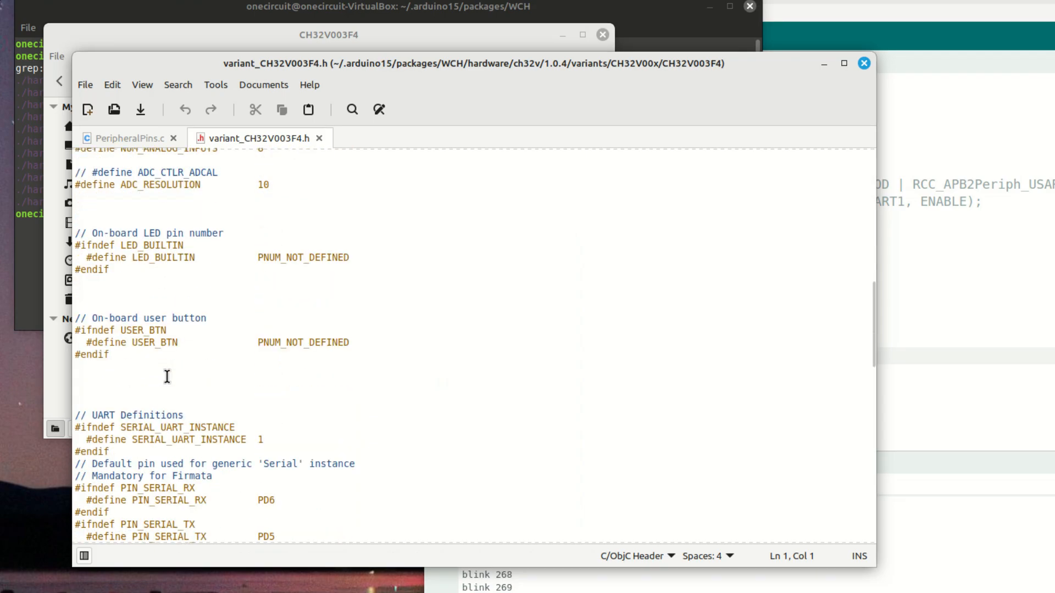
scroll(down, 3)
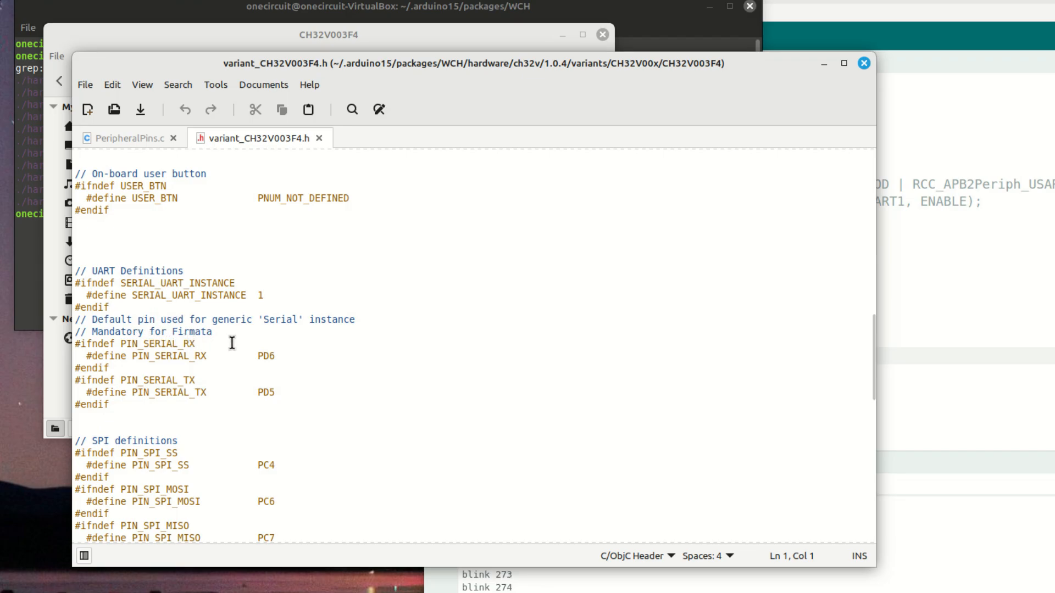
mouse_move(273, 376)
text(C1)
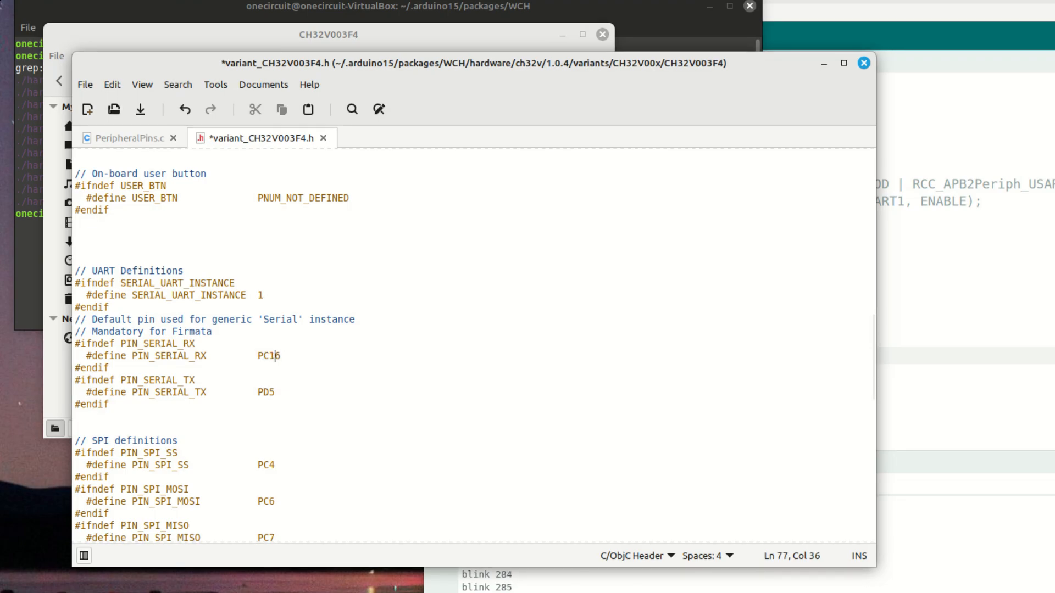
key(BackSpace)
text(6)
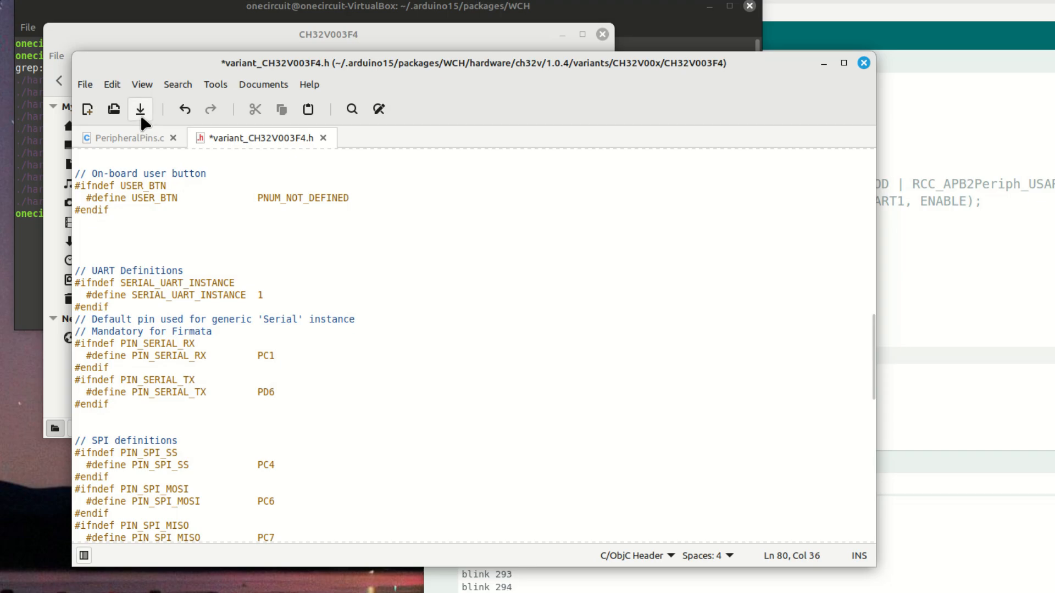
click(141, 109)
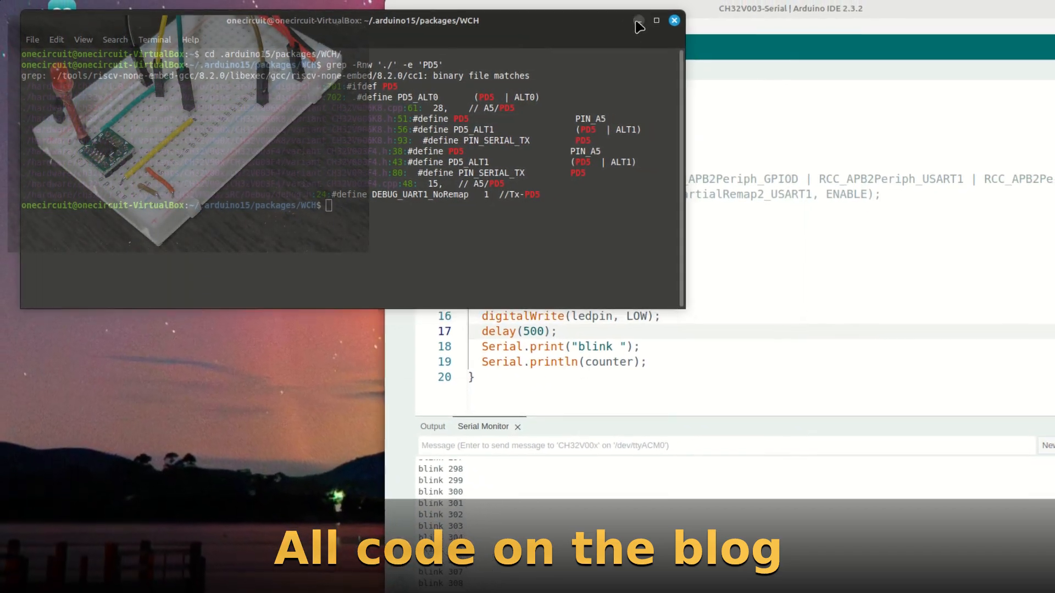
Minimize the terminal and focus the CH32V003-Serial sketch editor with Serial Monitor counting past 367
click(674, 20)
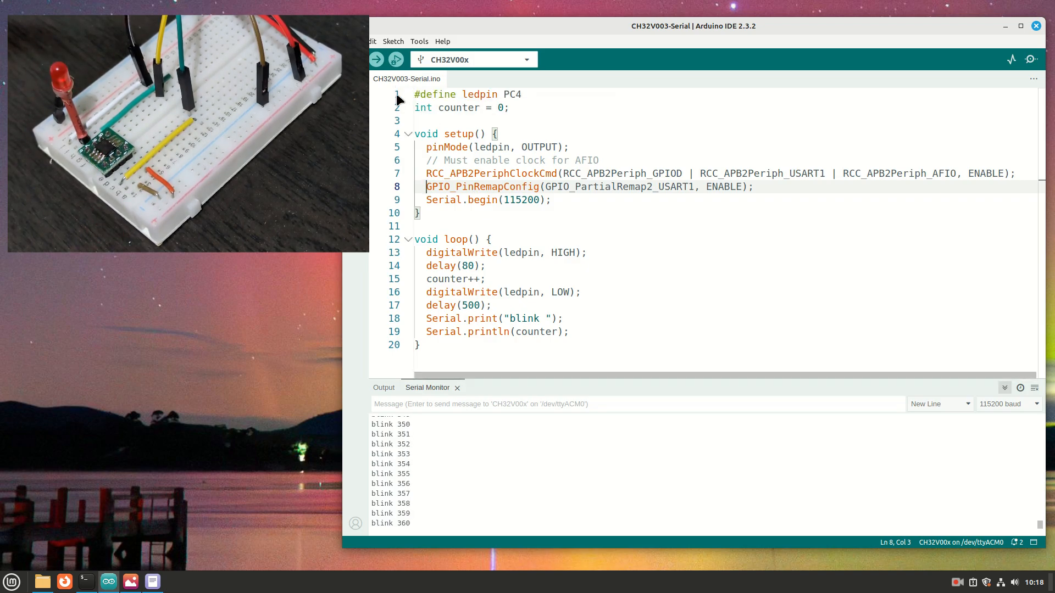
click(375, 59)
text(1)
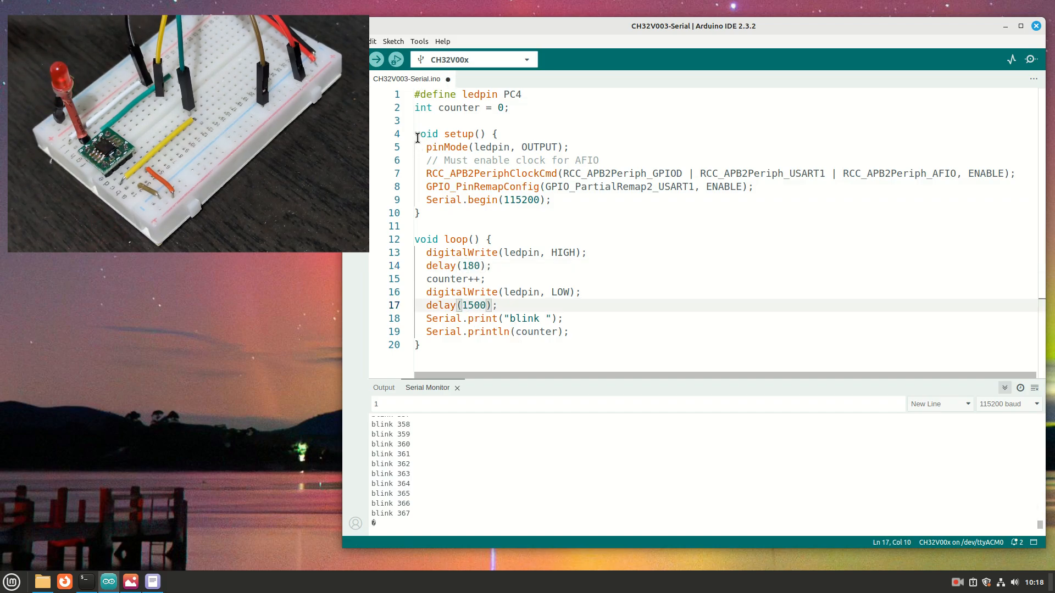
Upload the 180/1500 ms blink sketch and check the upload log and restarted serial blink counts
click(376, 59)
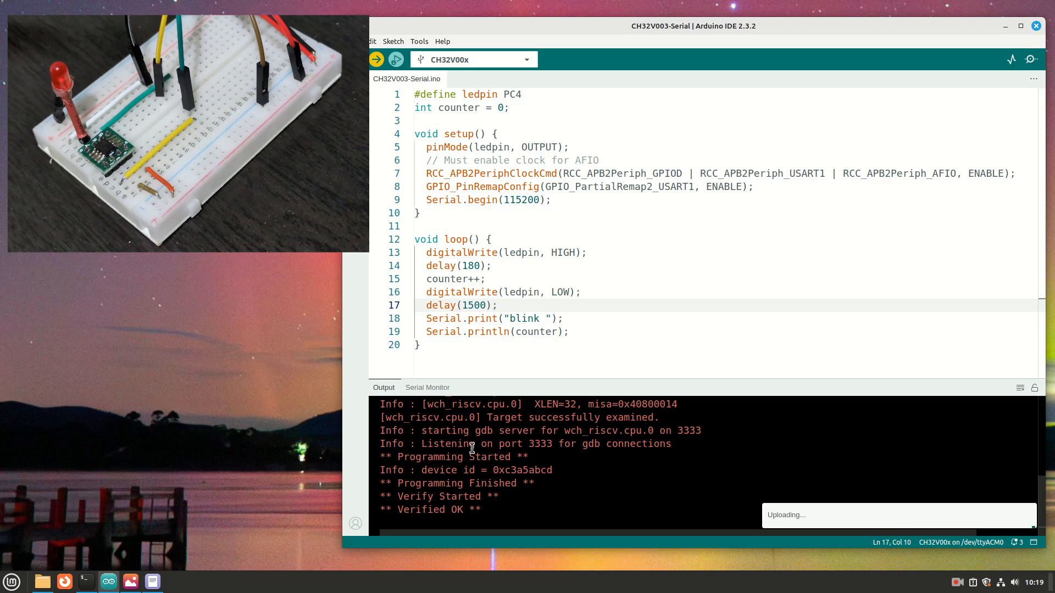
click(427, 388)
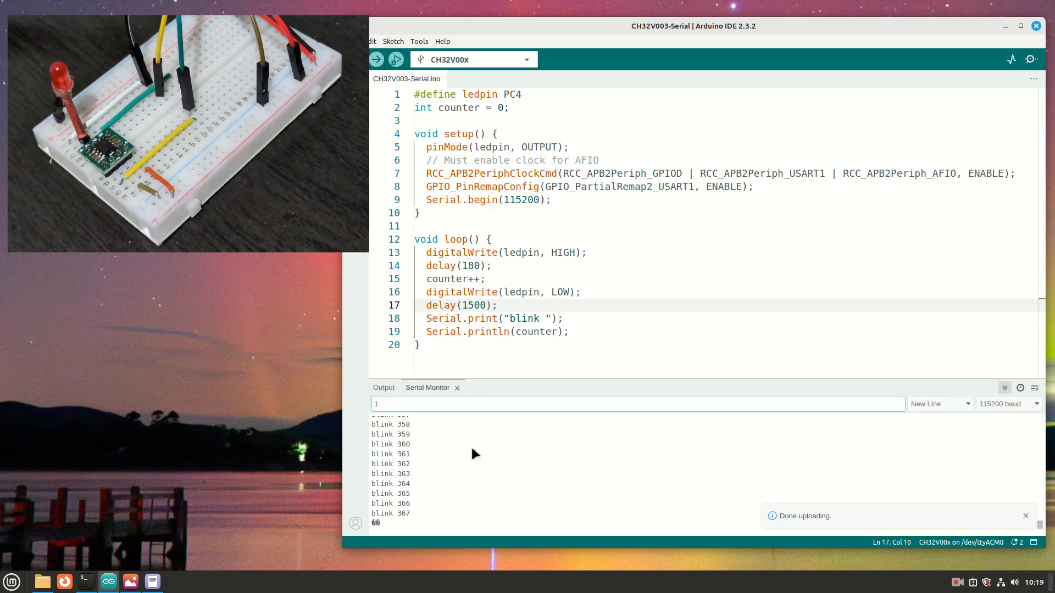
click(383, 387)
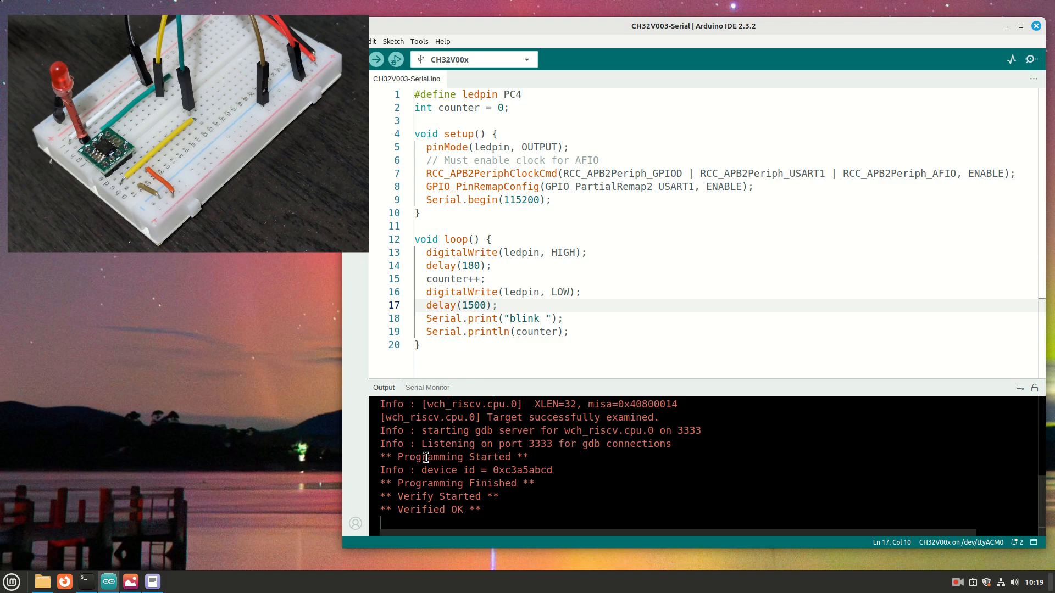
click(426, 388)
text(1)
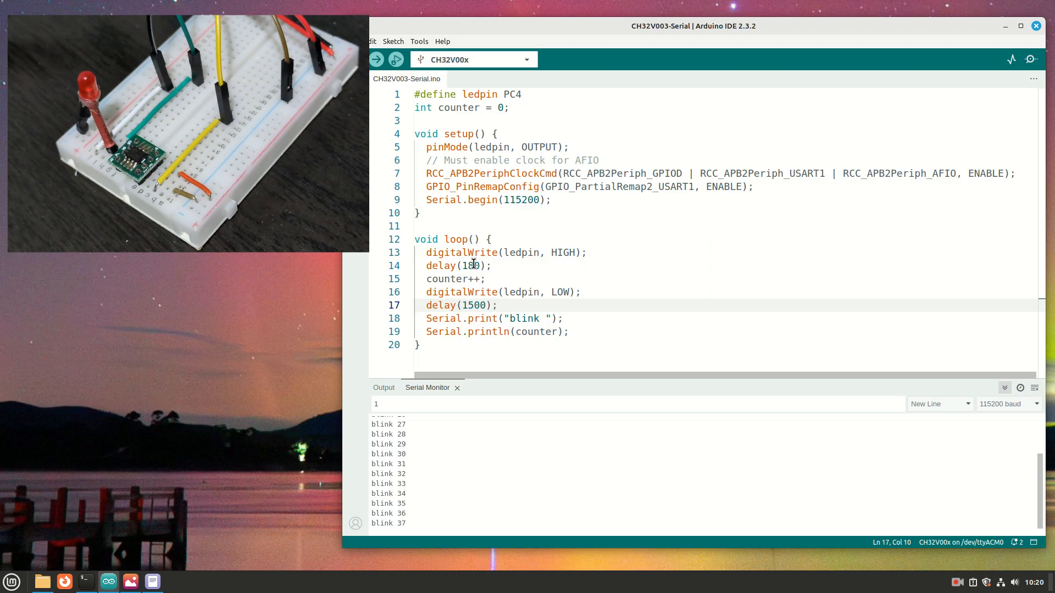
Change the blink delays to 80 and 300 ms, upload, and watch serial counts restart
text(80)
text(3)
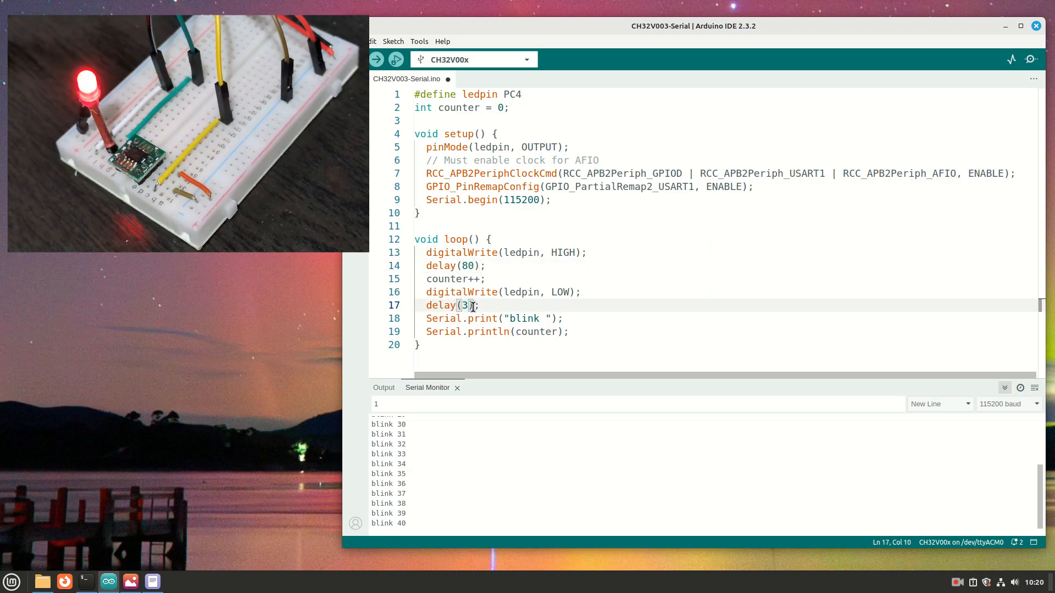
click(396, 60)
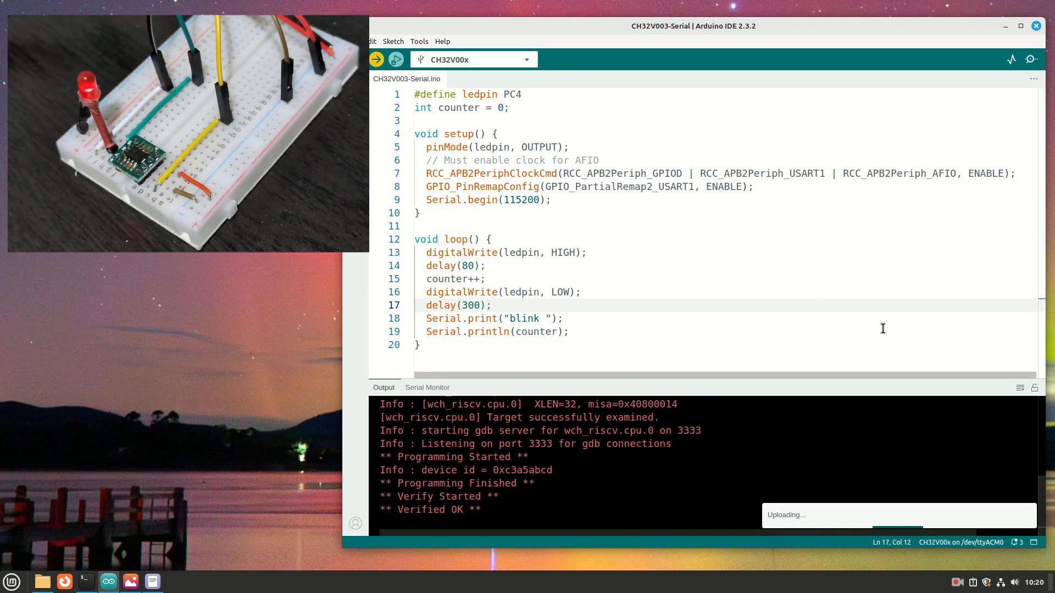
click(426, 388)
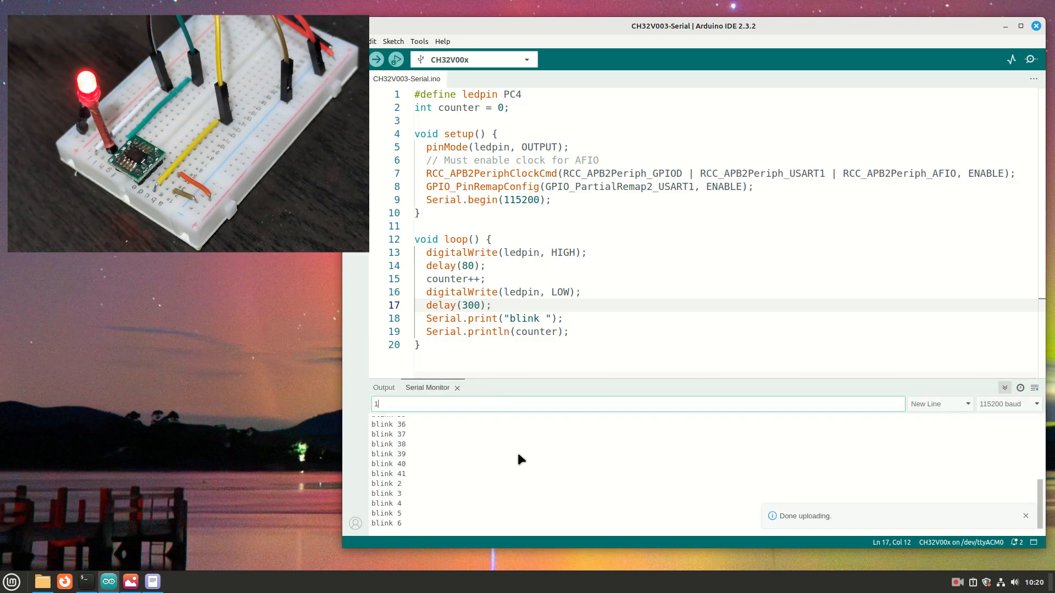